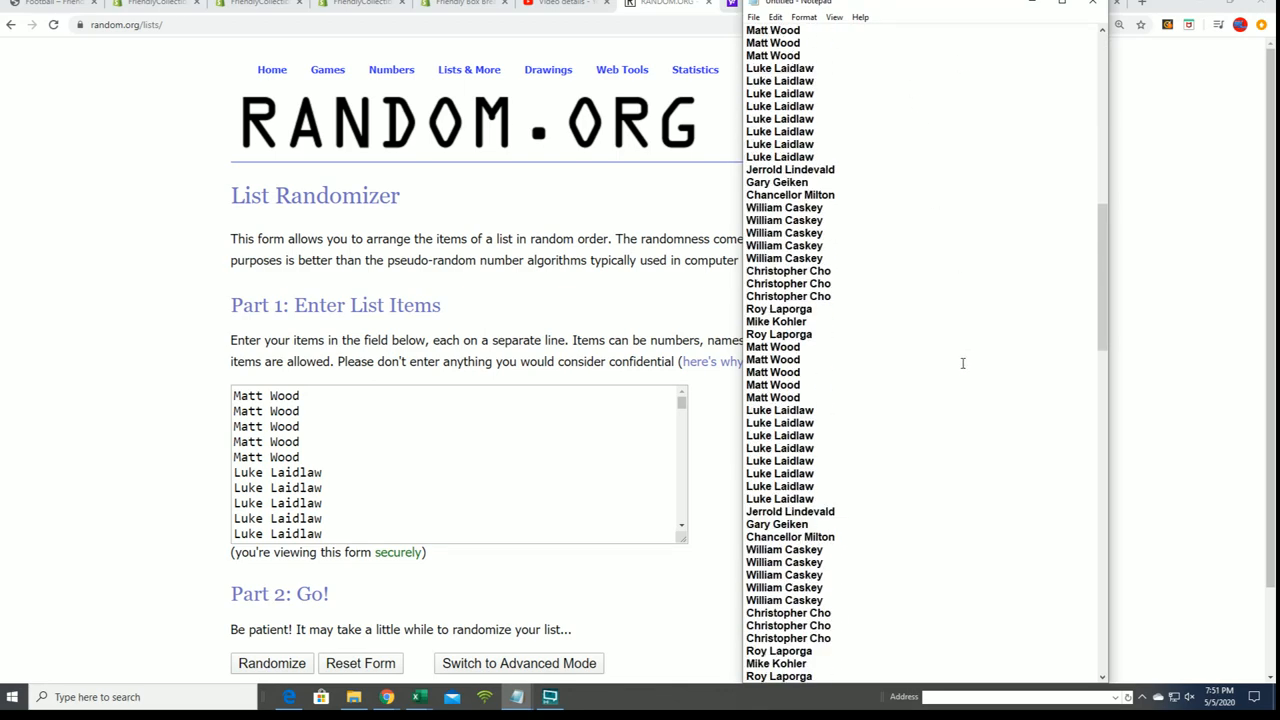
Step: Shuffle the 108 owner names three times in RANDOM.ORG, scrolling through each result
{"action": "scroll", "scroll_direction": "down", "scroll_amount": 3}
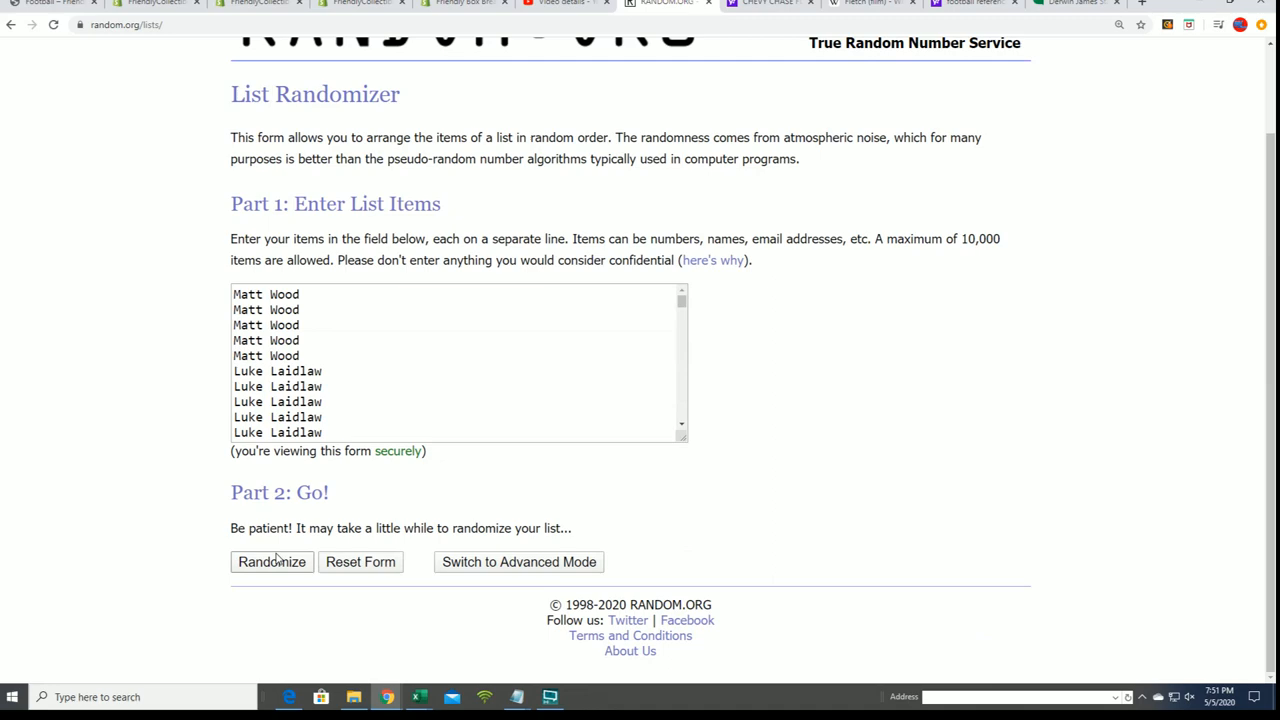
{"action": "left_click", "coordinate": [271, 561]}
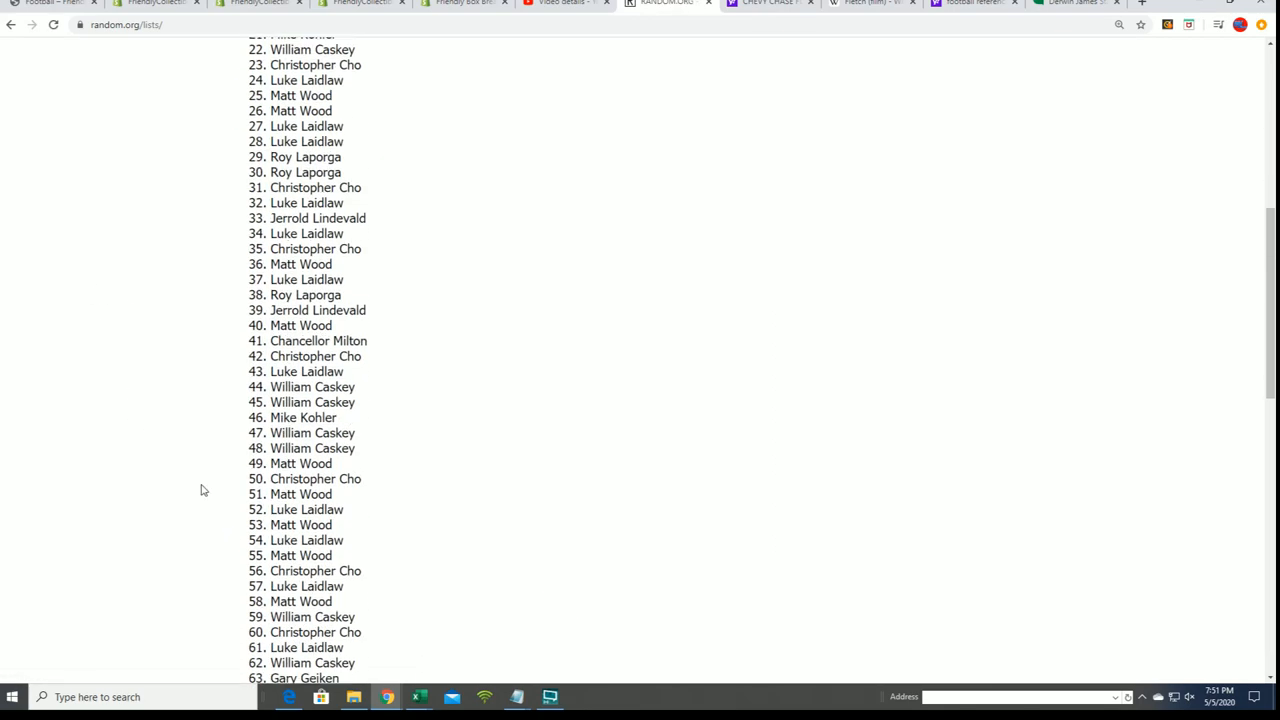
{"action": "scroll", "scroll_direction": "down", "scroll_amount": 3}
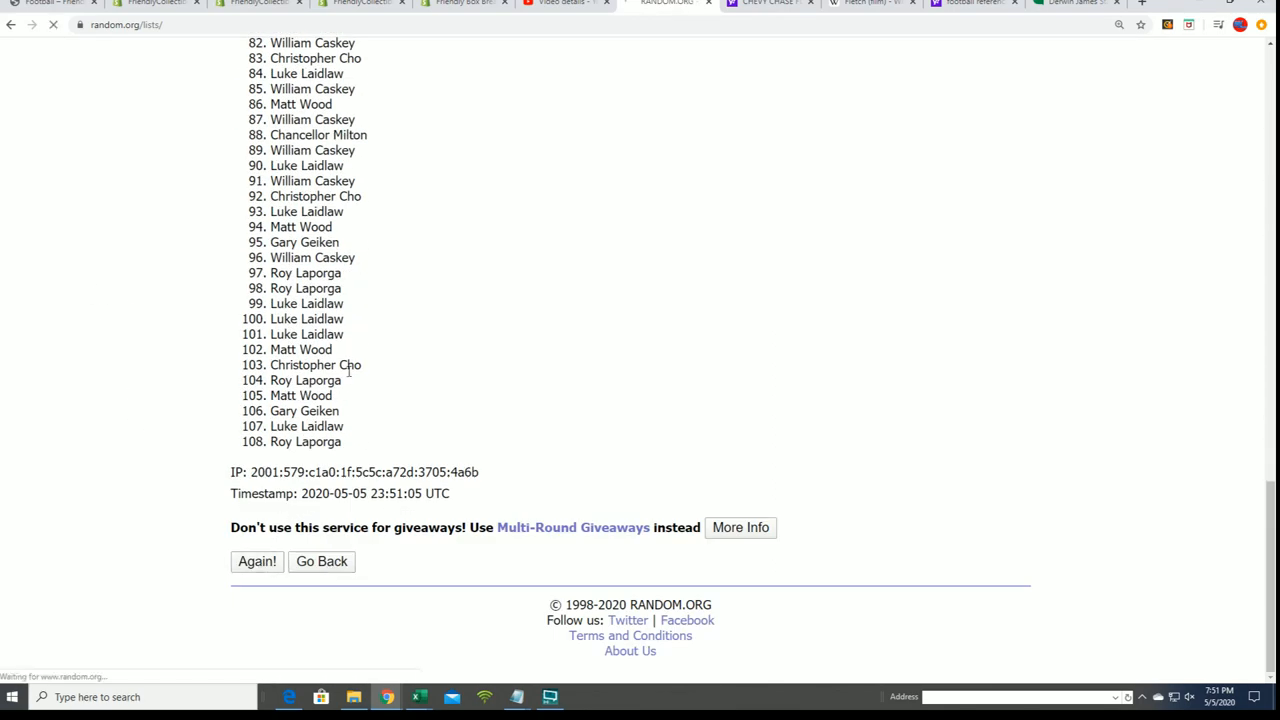
{"action": "left_click", "coordinate": [257, 561]}
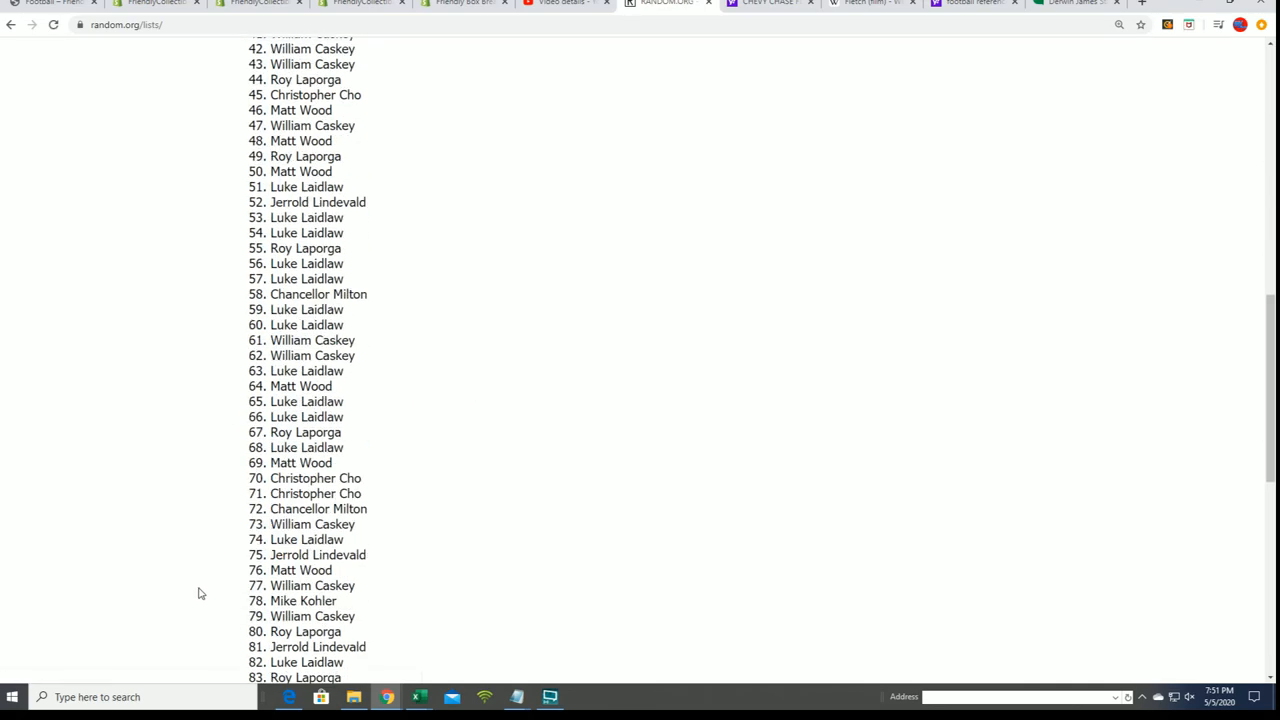
{"action": "scroll", "scroll_direction": "down", "scroll_amount": 3}
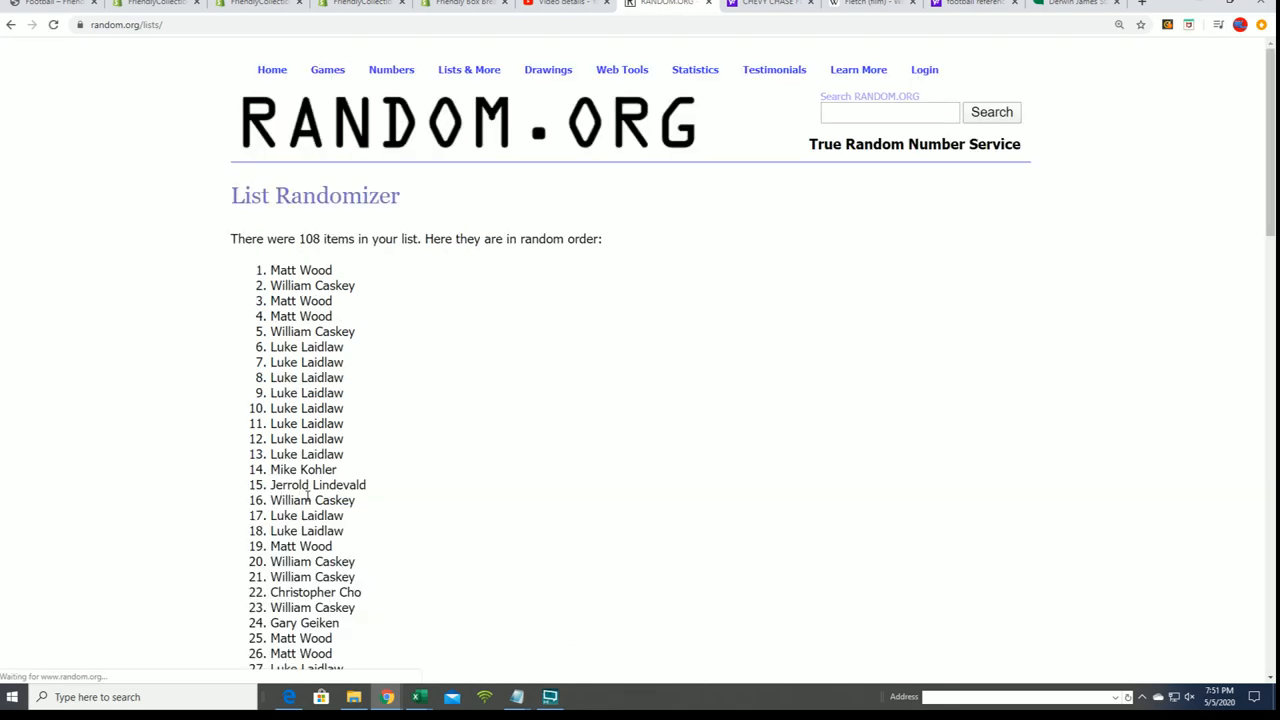
{"action": "scroll", "scroll_direction": "down", "scroll_amount": 3}
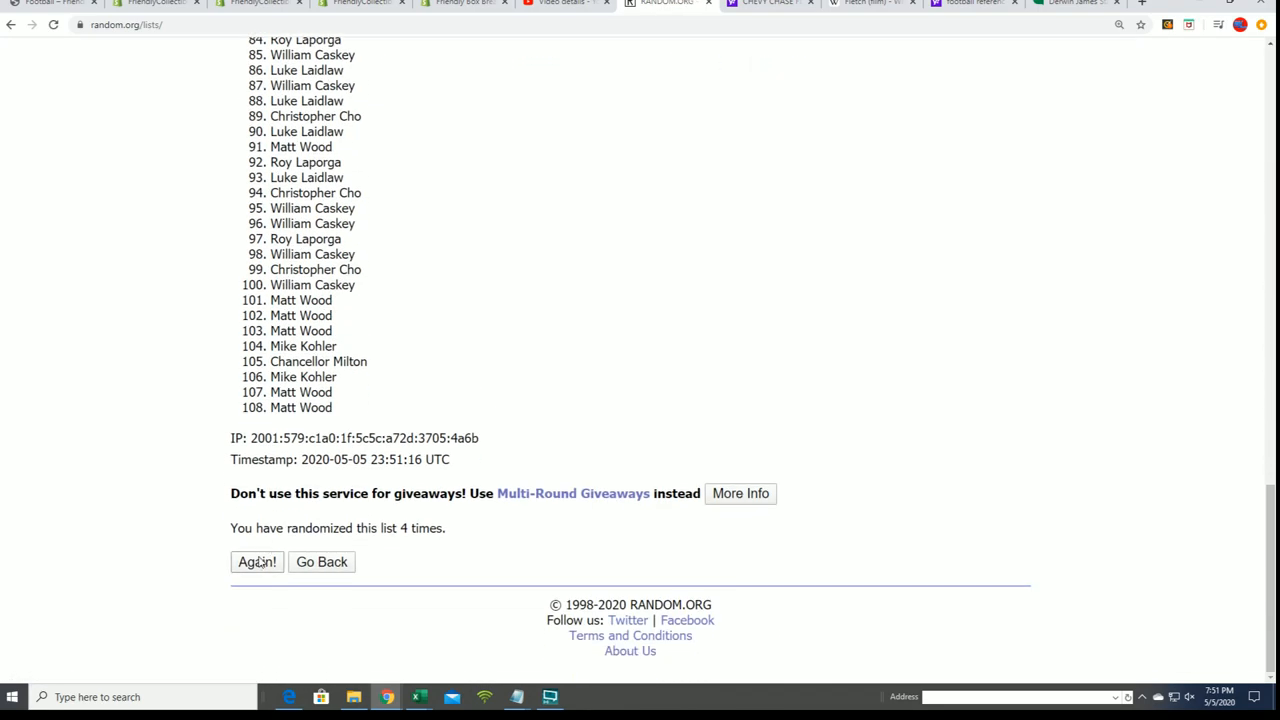
{"action": "left_click", "coordinate": [257, 561]}
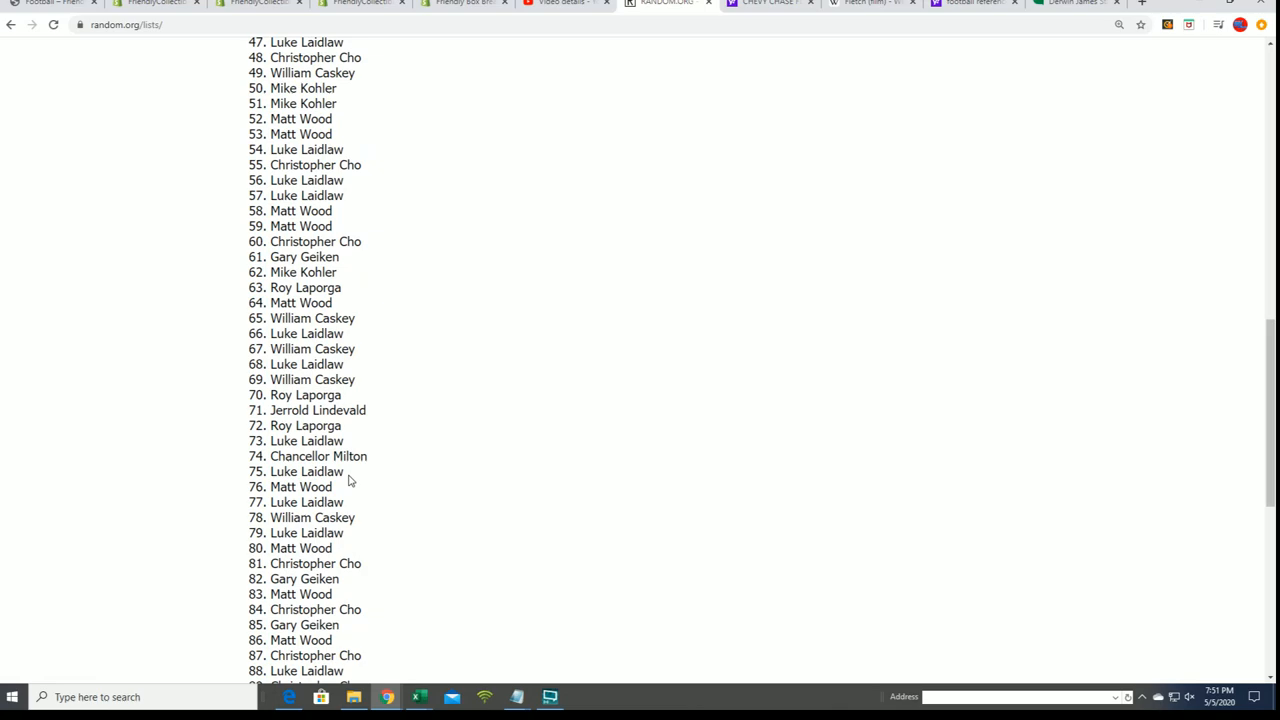
{"action": "scroll", "scroll_direction": "down", "scroll_amount": 3}
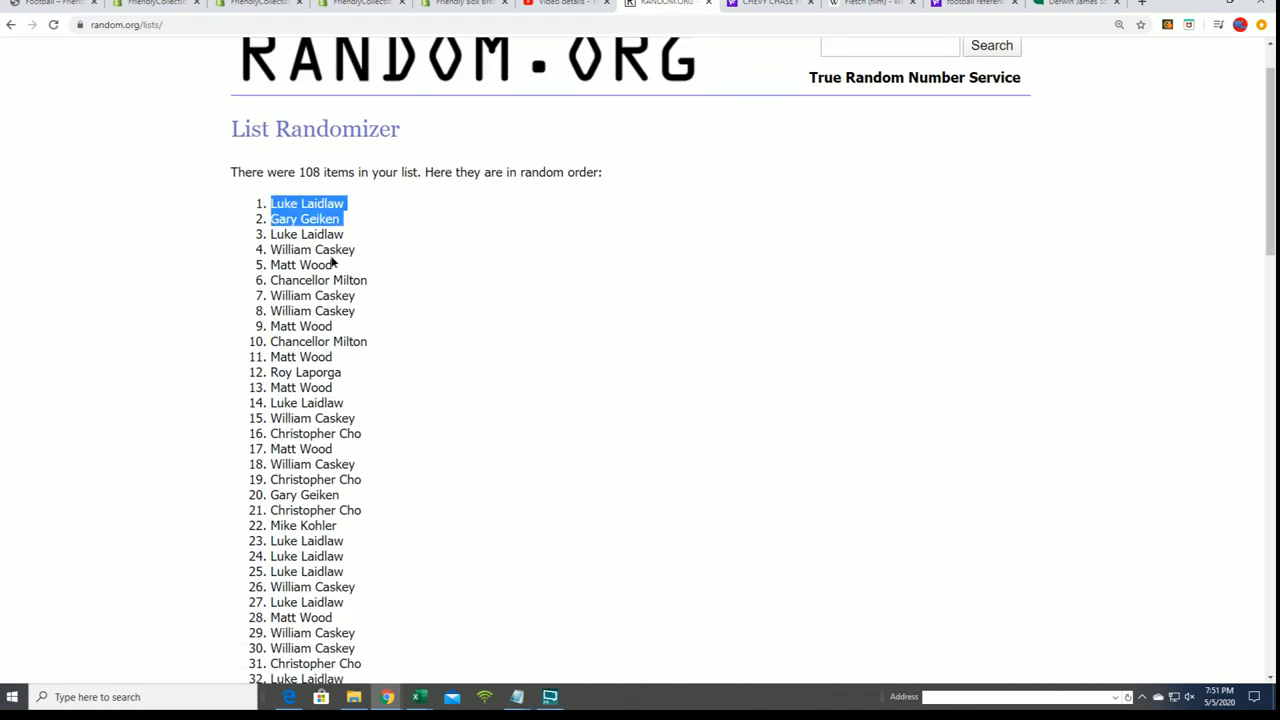
Step: Select shuffled owner names 1 through 108 in RANDOM.ORG for copying
{"action": "scroll", "scroll_direction": "down", "scroll_amount": 3}
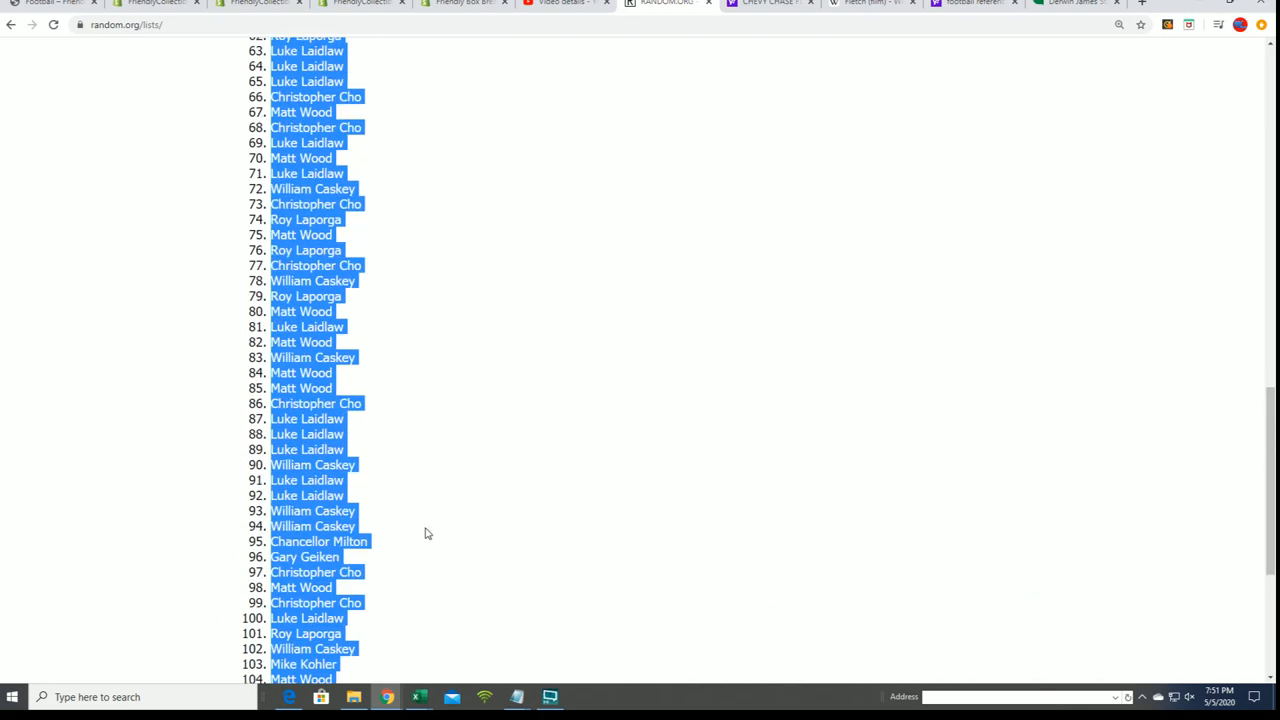
{"action": "scroll", "scroll_direction": "up", "scroll_amount": 3}
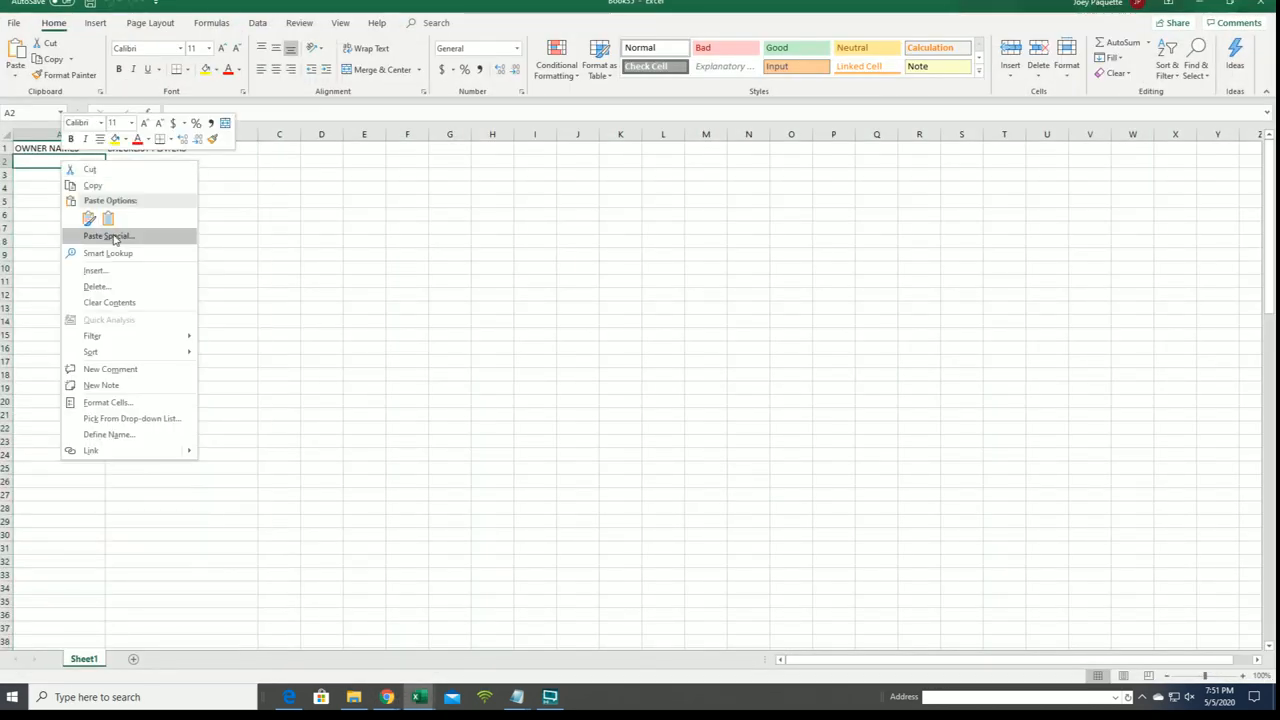
Step: Paste the shuffled owner names into A2 as plain text, then select B2
{"action": "left_click", "coordinate": [107, 236]}
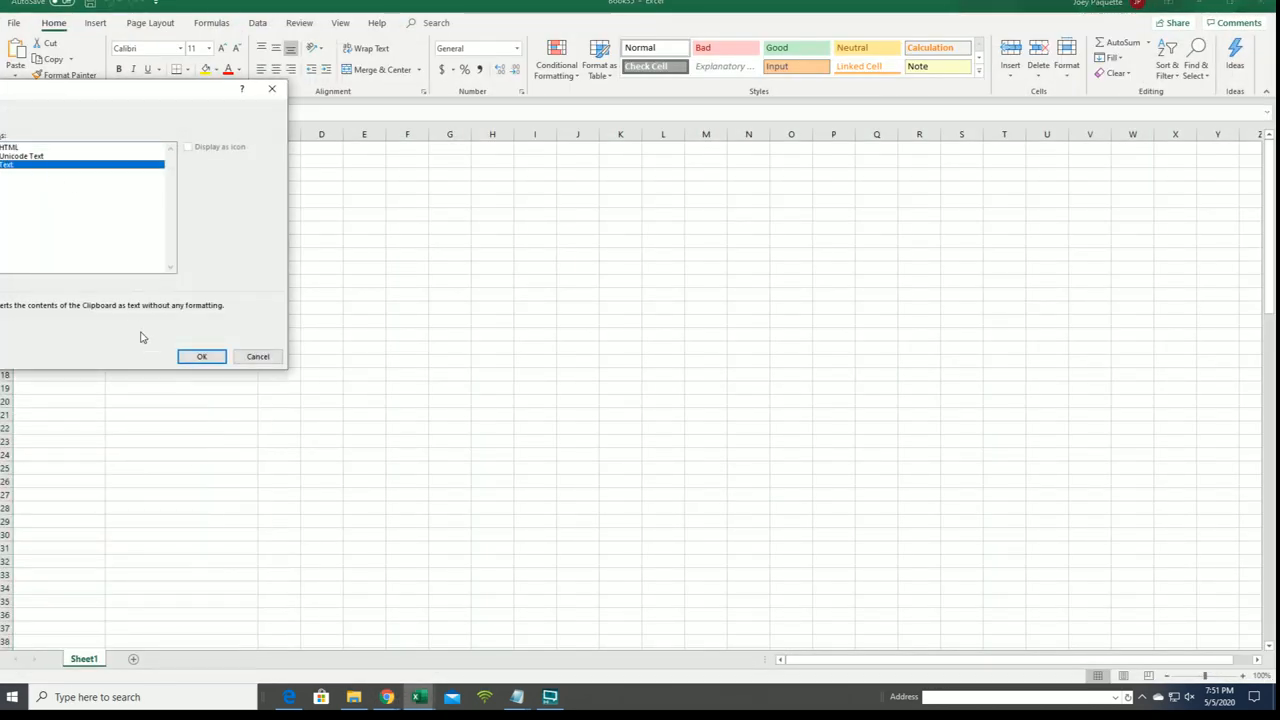
{"action": "left_click", "coordinate": [201, 356]}
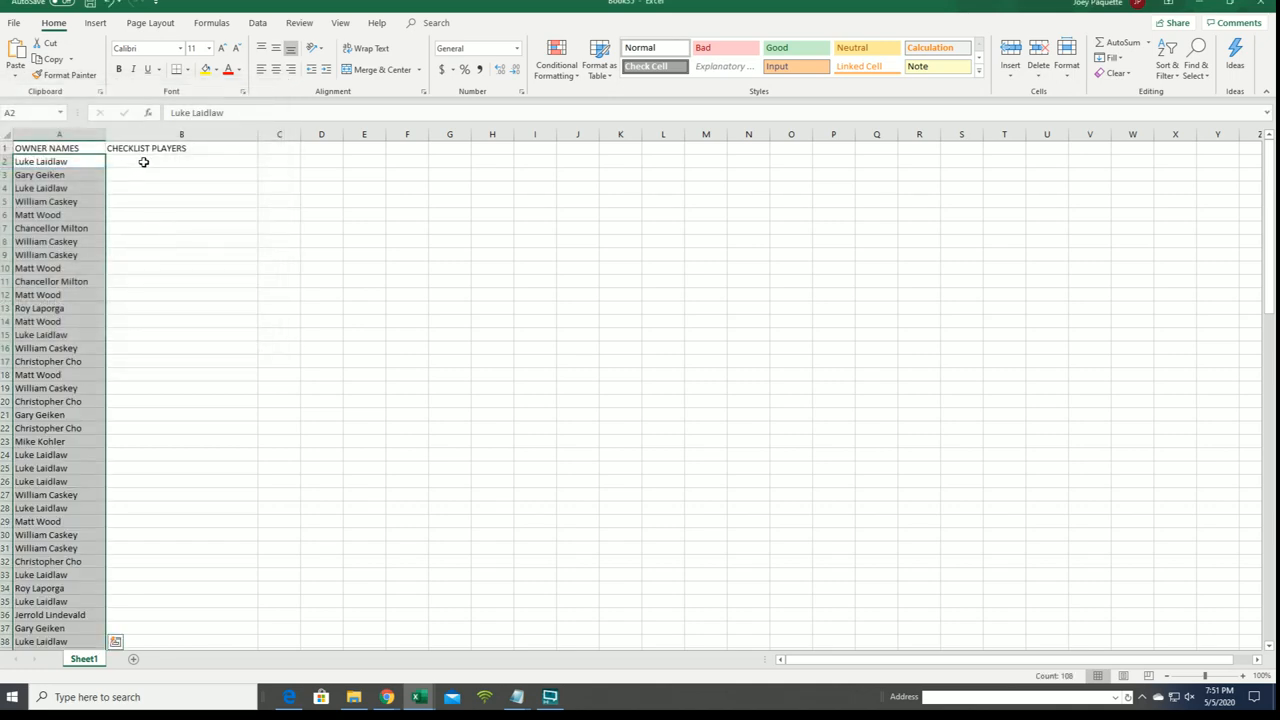
{"action": "left_click", "coordinate": [181, 161]}
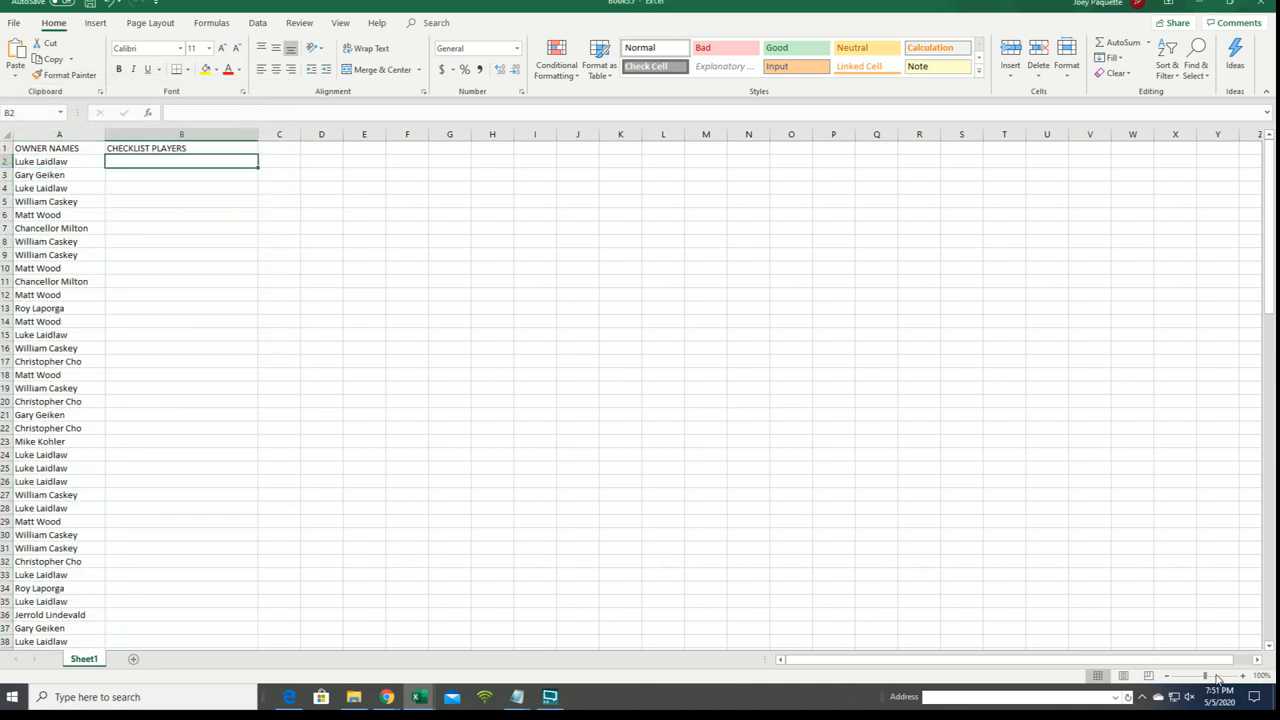
{"action": "left_click", "coordinate": [1262, 675]}
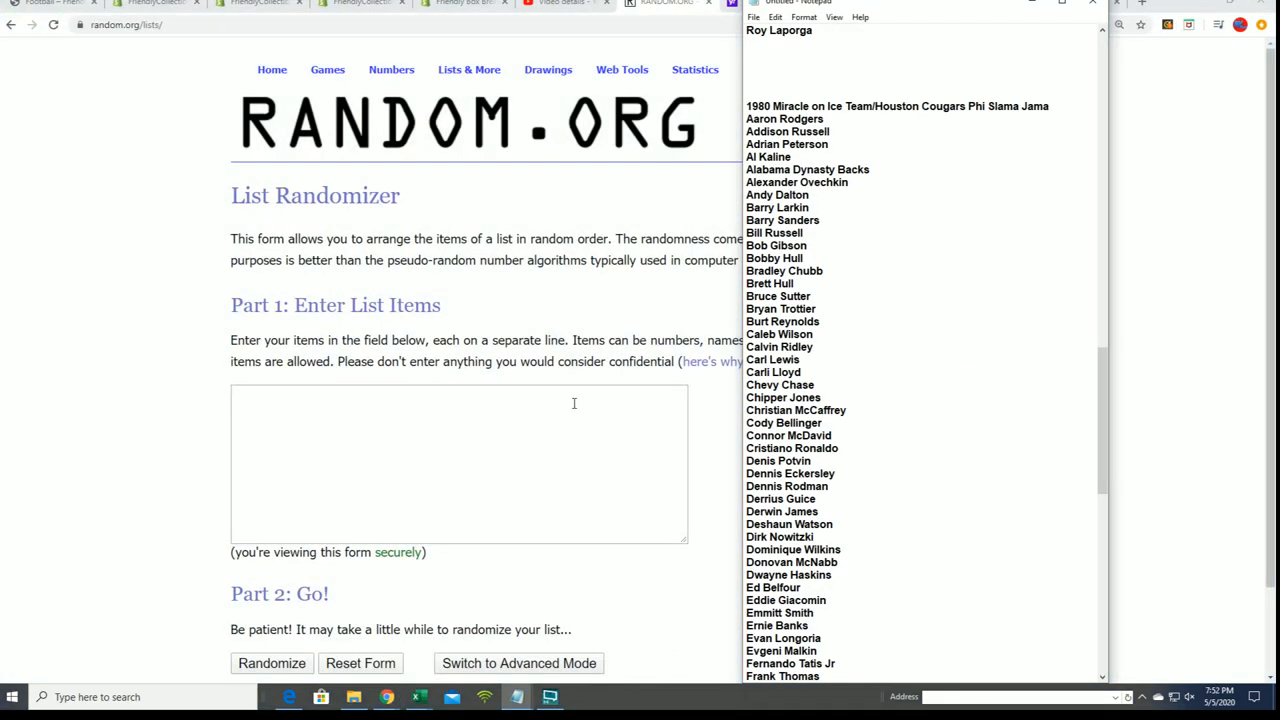
Step: Select the checklist player names in Notepad for copying
{"action": "left_click_drag", "start_coordinate": [745, 106], "coordinate": [847, 360]}
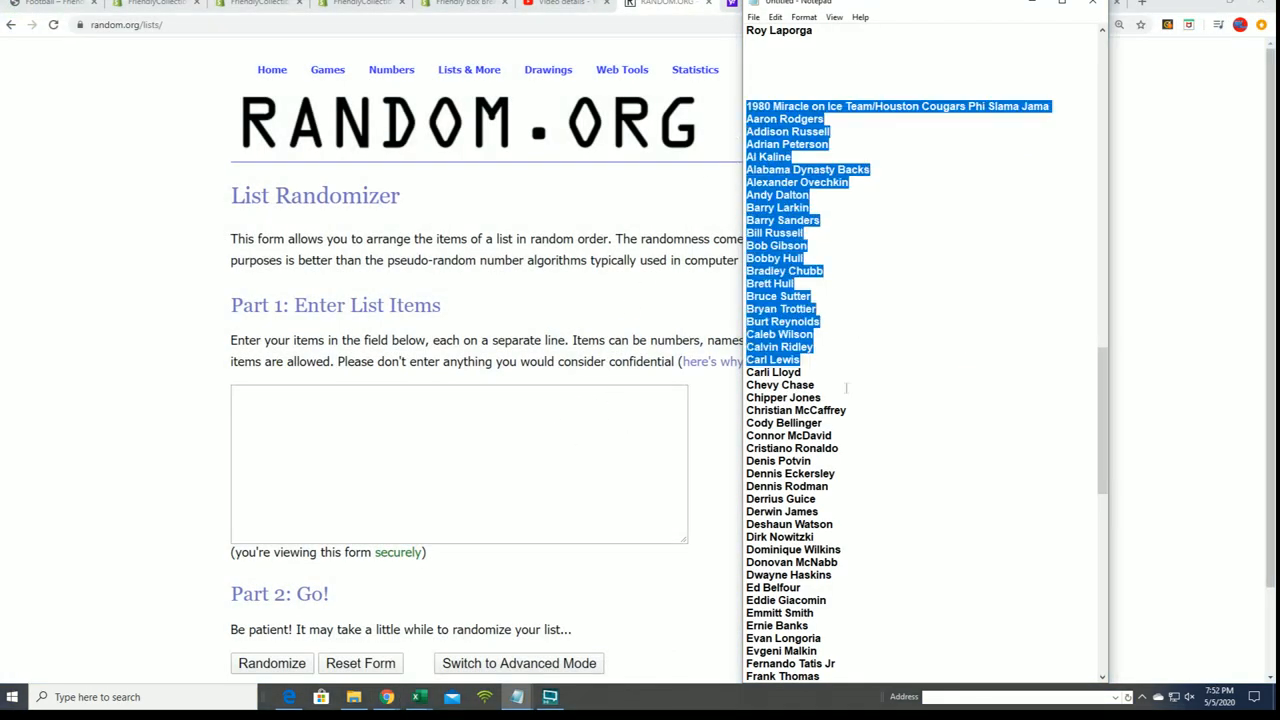
{"action": "scroll", "scroll_direction": "down", "scroll_amount": 3}
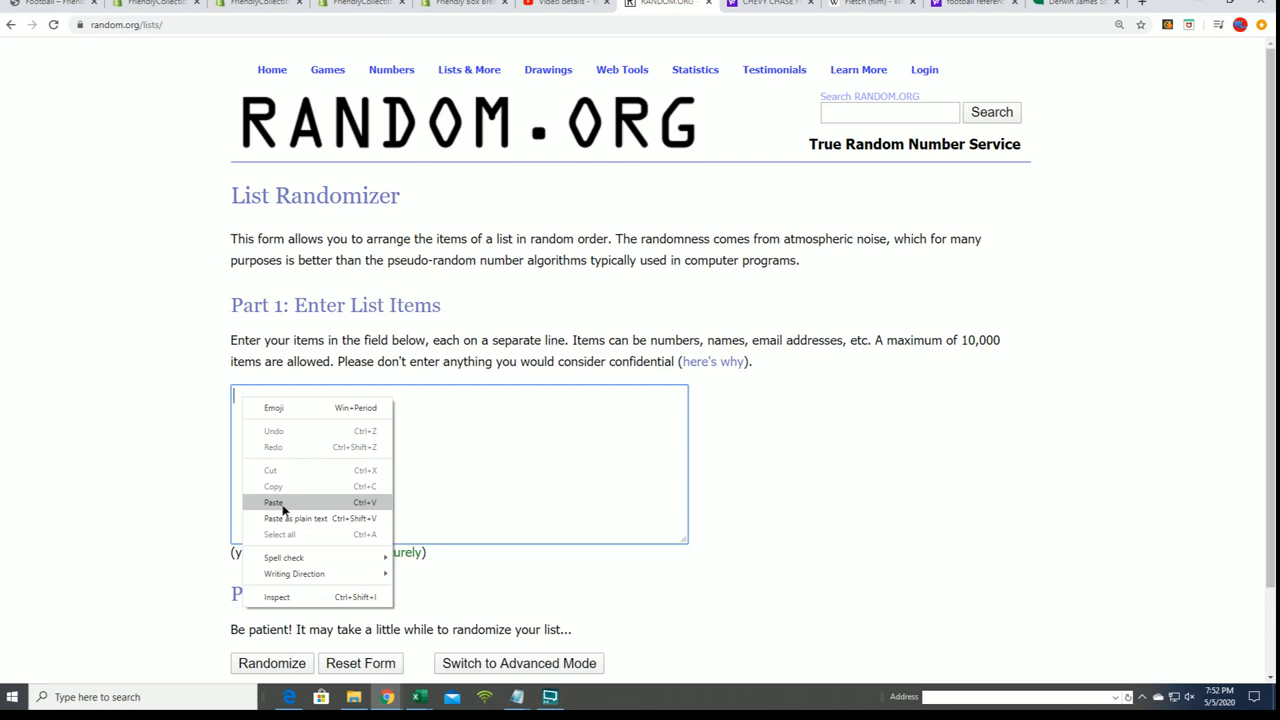
Step: Enter the player names into RANDOM.ORG's list form and shuffle them several times
{"action": "left_click", "coordinate": [273, 502]}
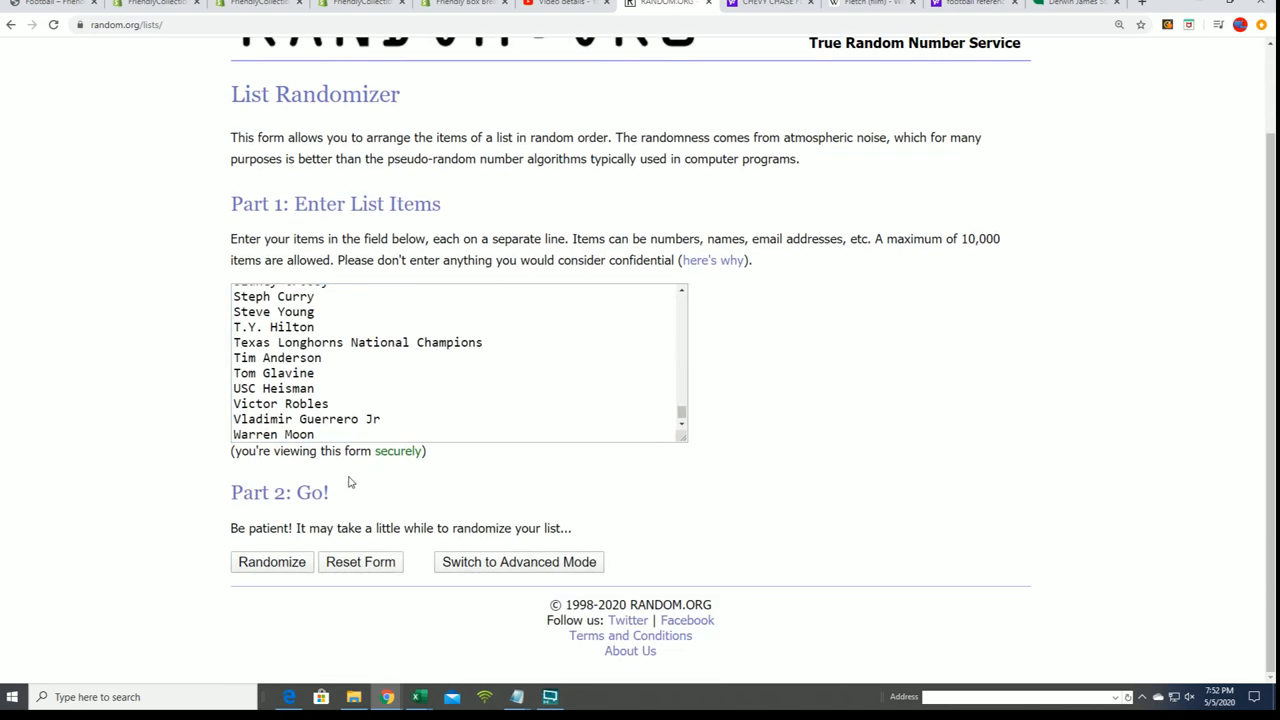
{"action": "left_click", "coordinate": [271, 561]}
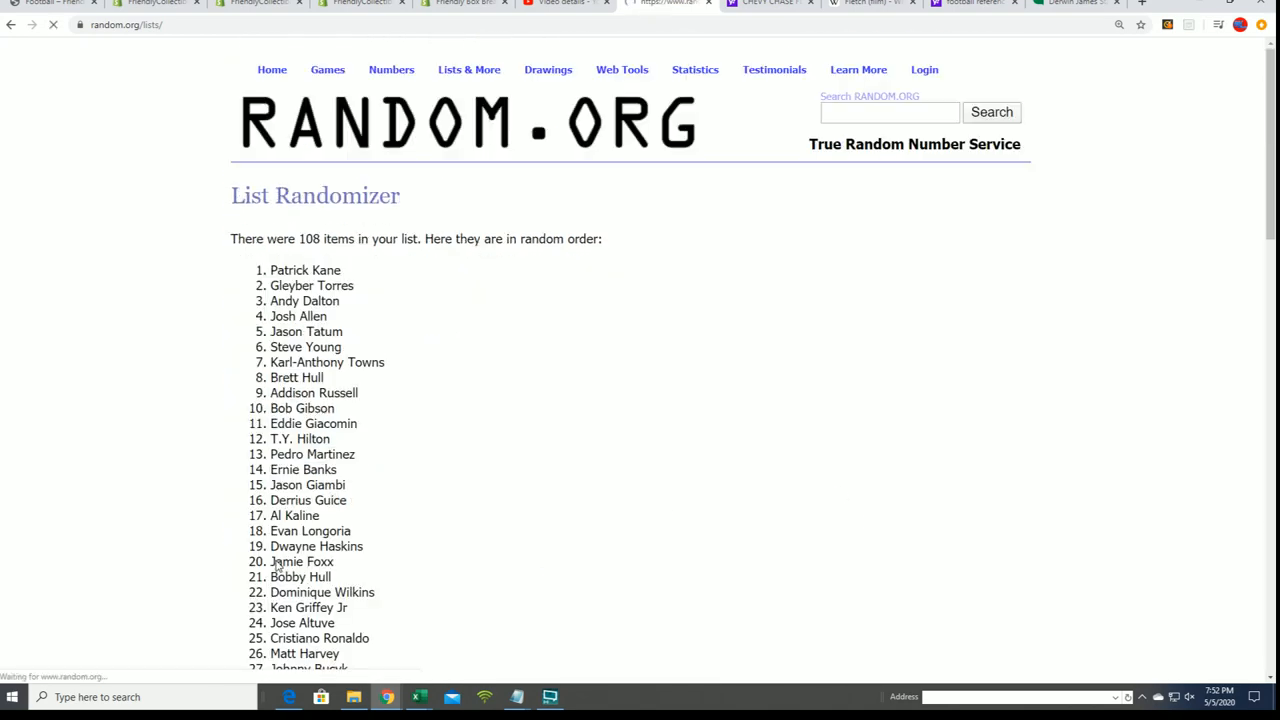
{"action": "scroll", "scroll_direction": "down", "scroll_amount": 3}
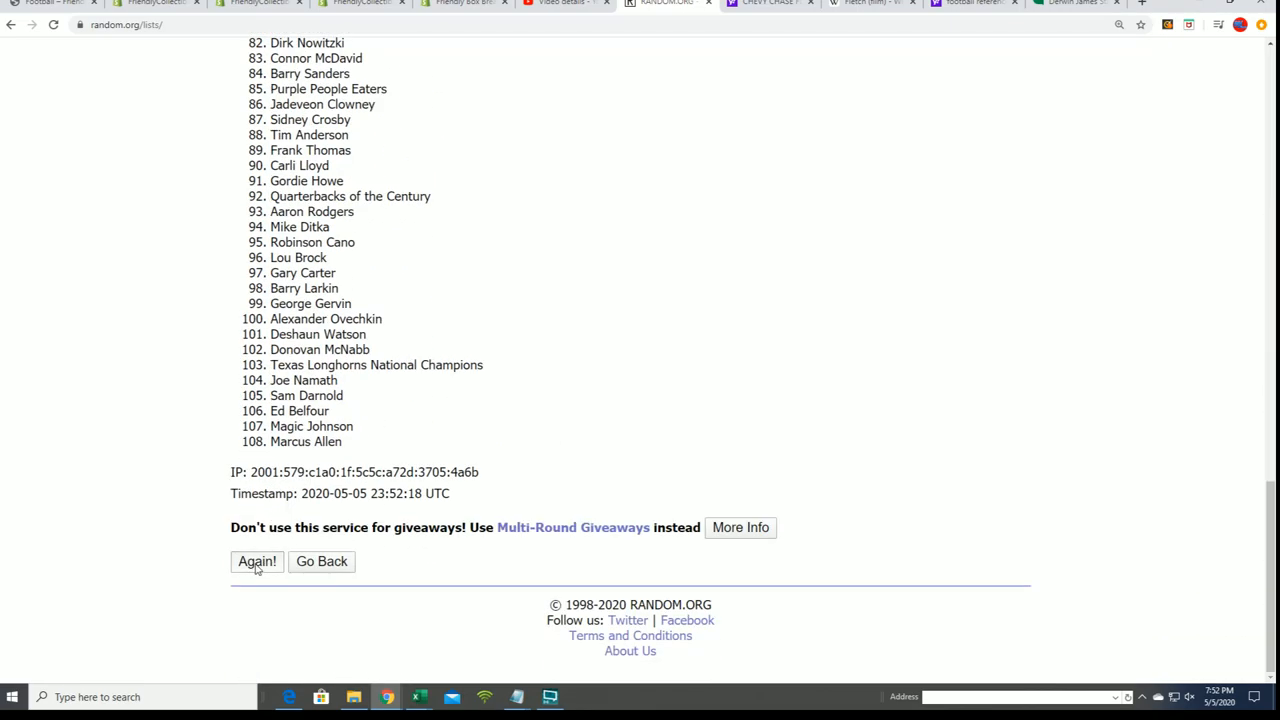
{"action": "left_click", "coordinate": [256, 561]}
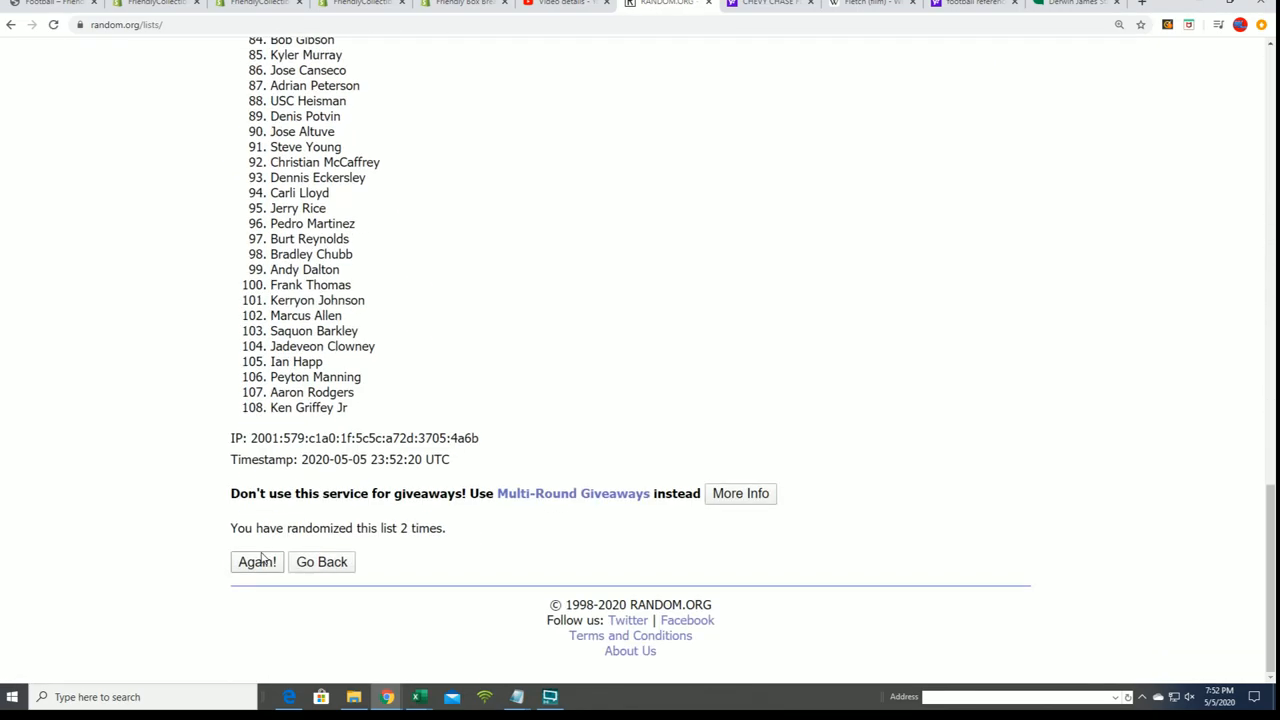
{"action": "left_click", "coordinate": [257, 561]}
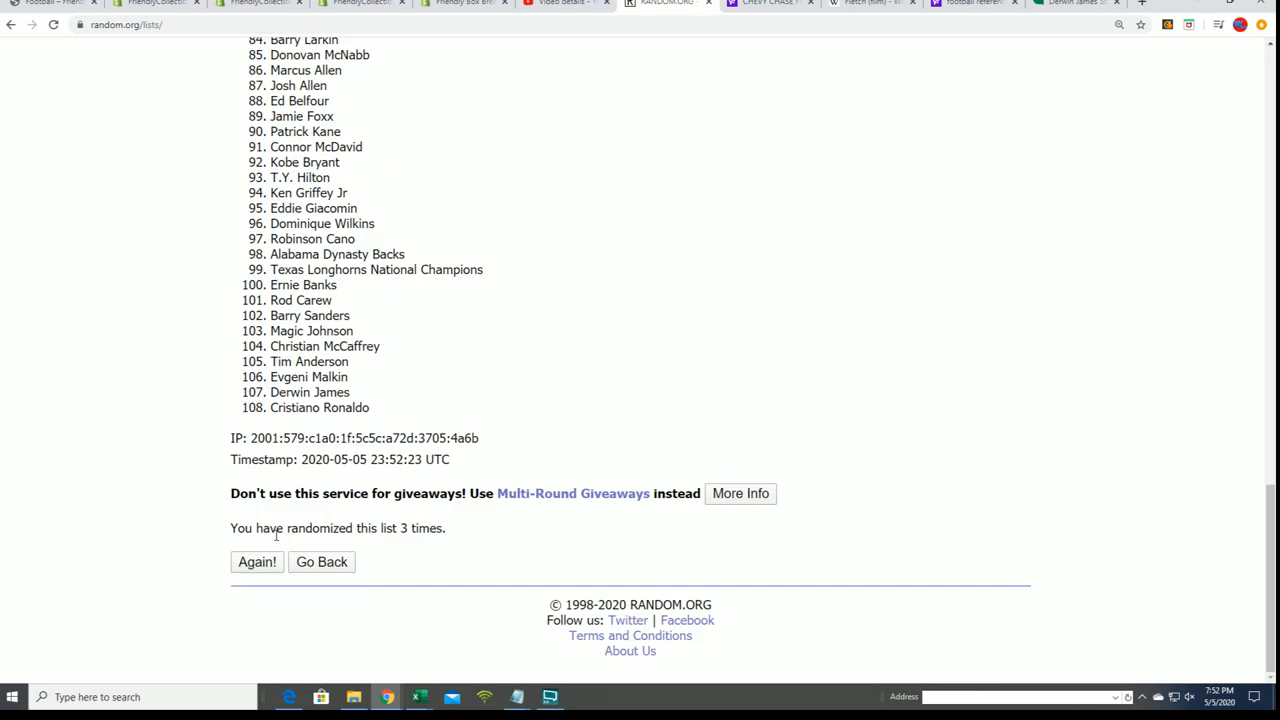
{"action": "left_click", "coordinate": [257, 561]}
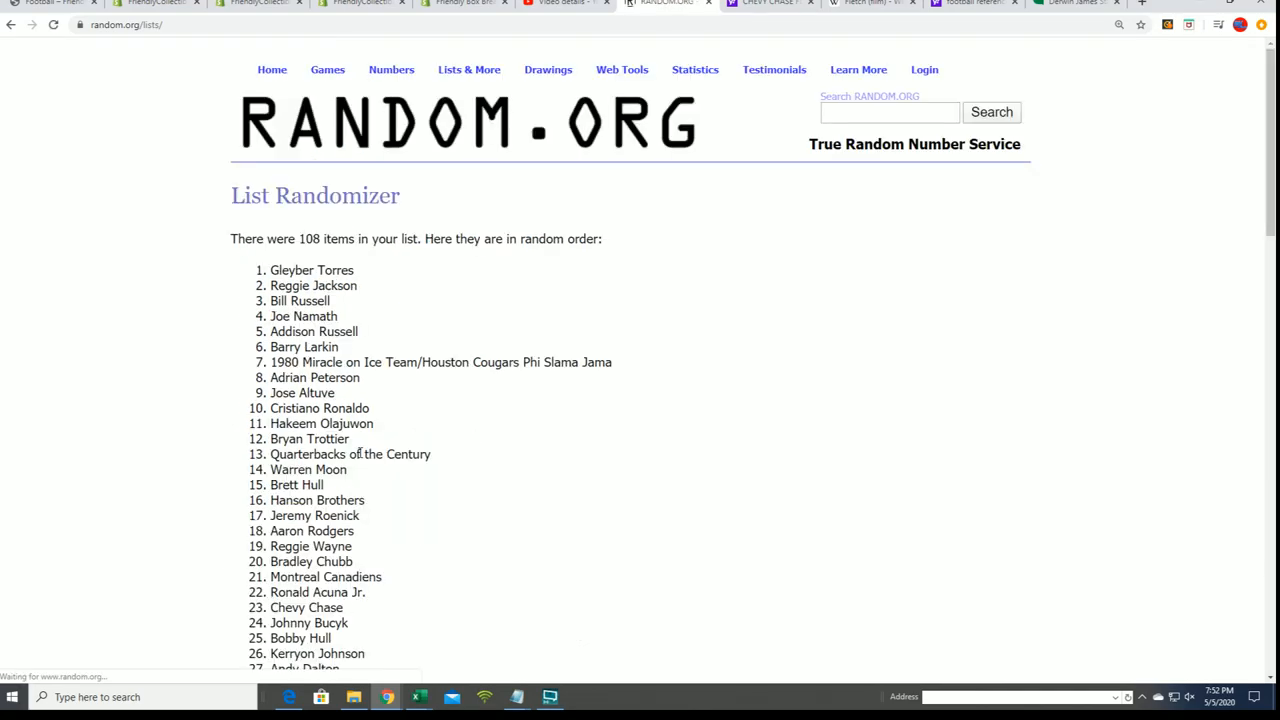
Step: Reshuffle the player list again and select randomized items 1 through 108
{"action": "scroll", "scroll_direction": "down", "scroll_amount": 3}
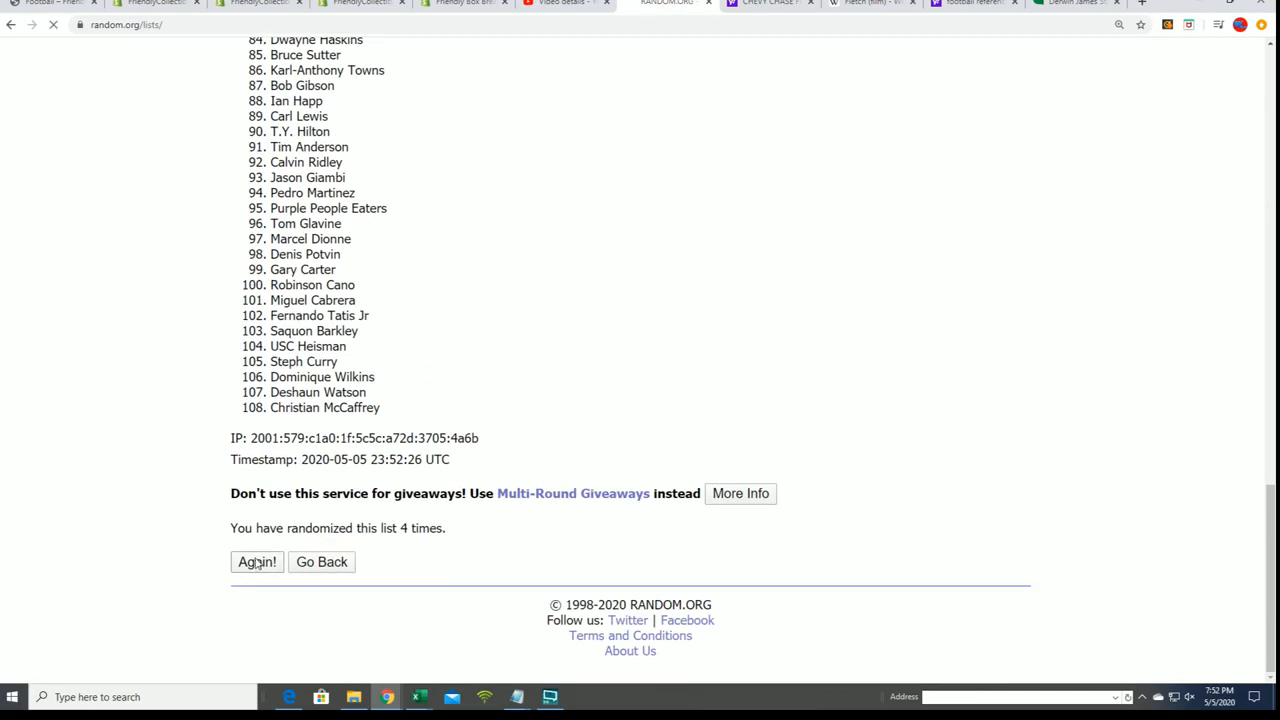
{"action": "left_click", "coordinate": [256, 561]}
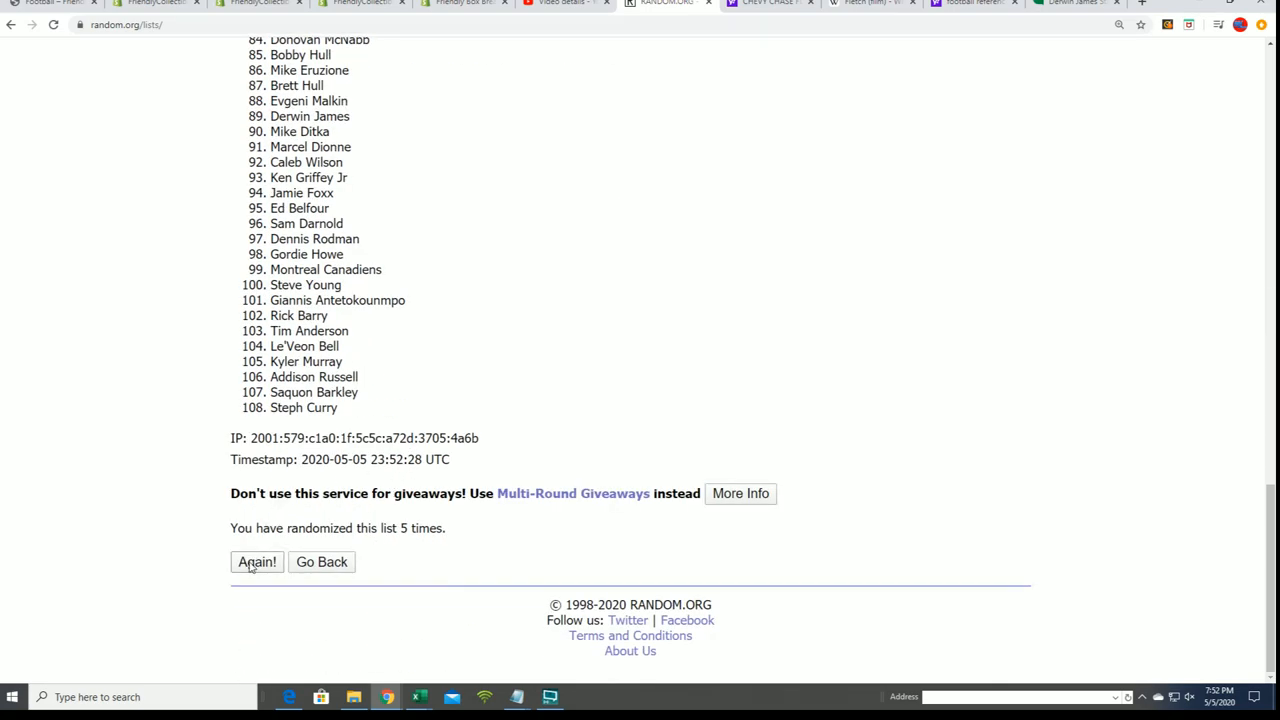
{"action": "left_click", "coordinate": [256, 561]}
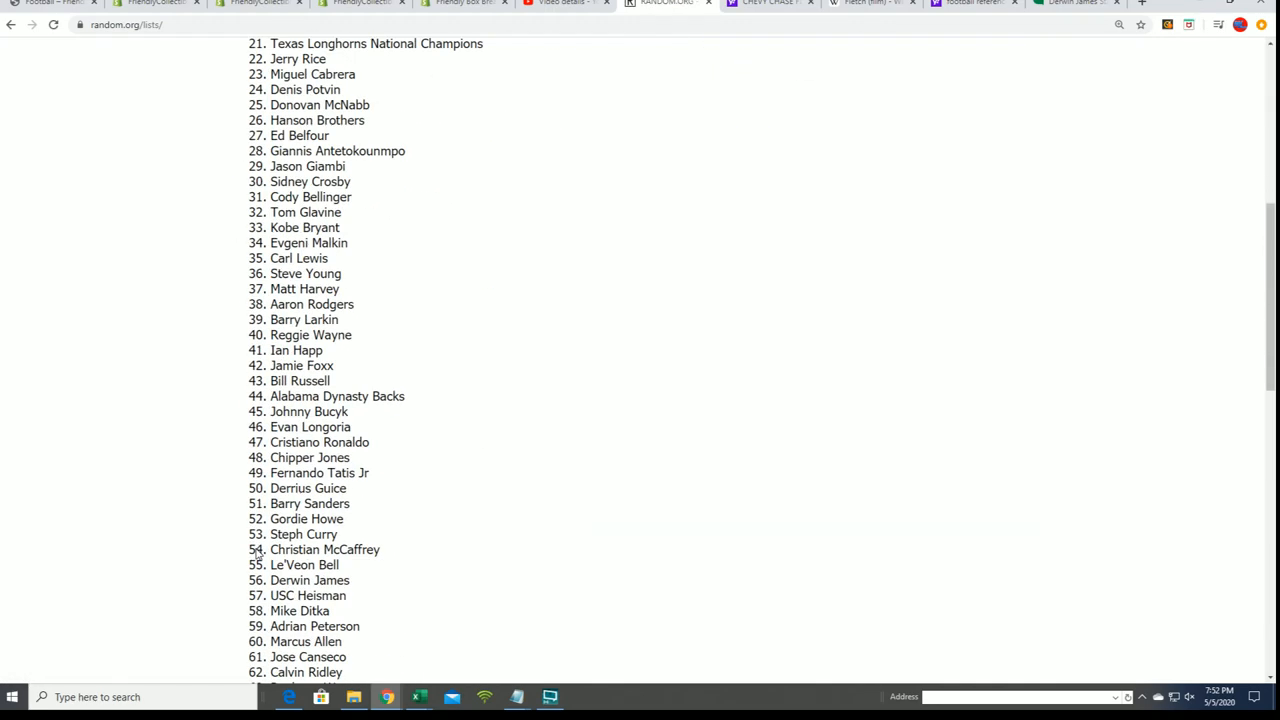
{"action": "scroll", "scroll_direction": "down", "scroll_amount": 3}
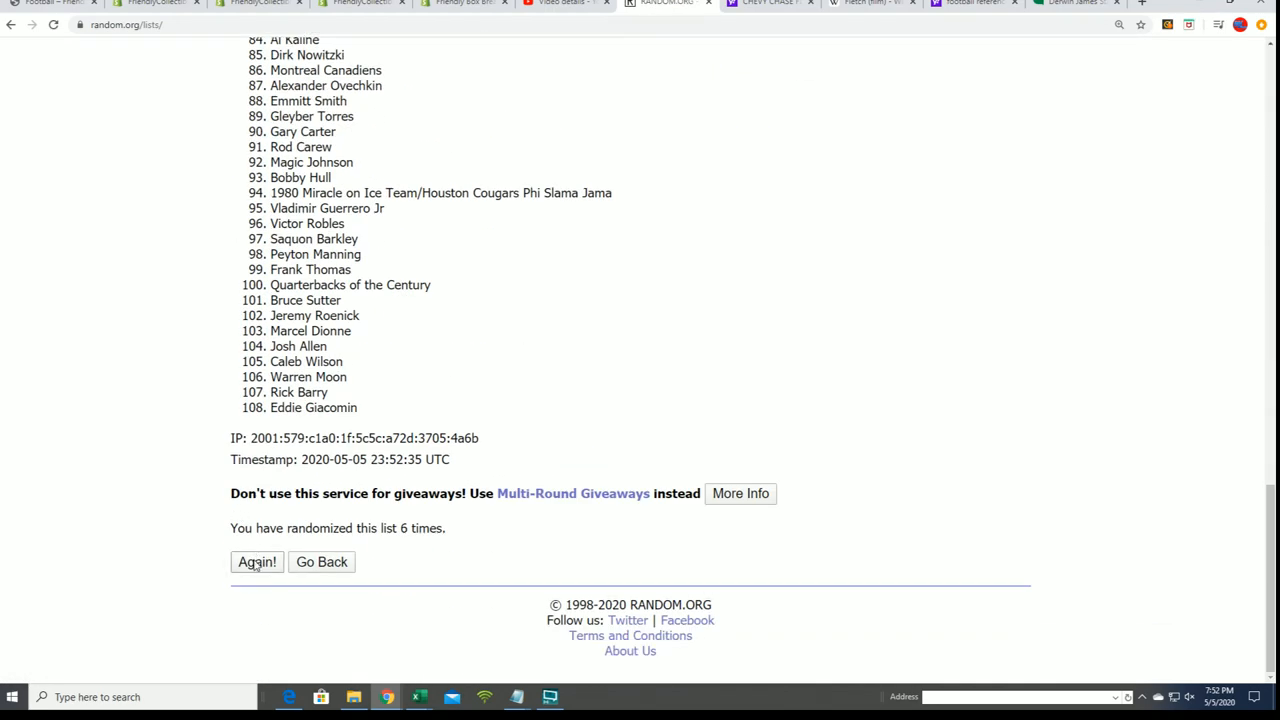
{"action": "left_click", "coordinate": [257, 561]}
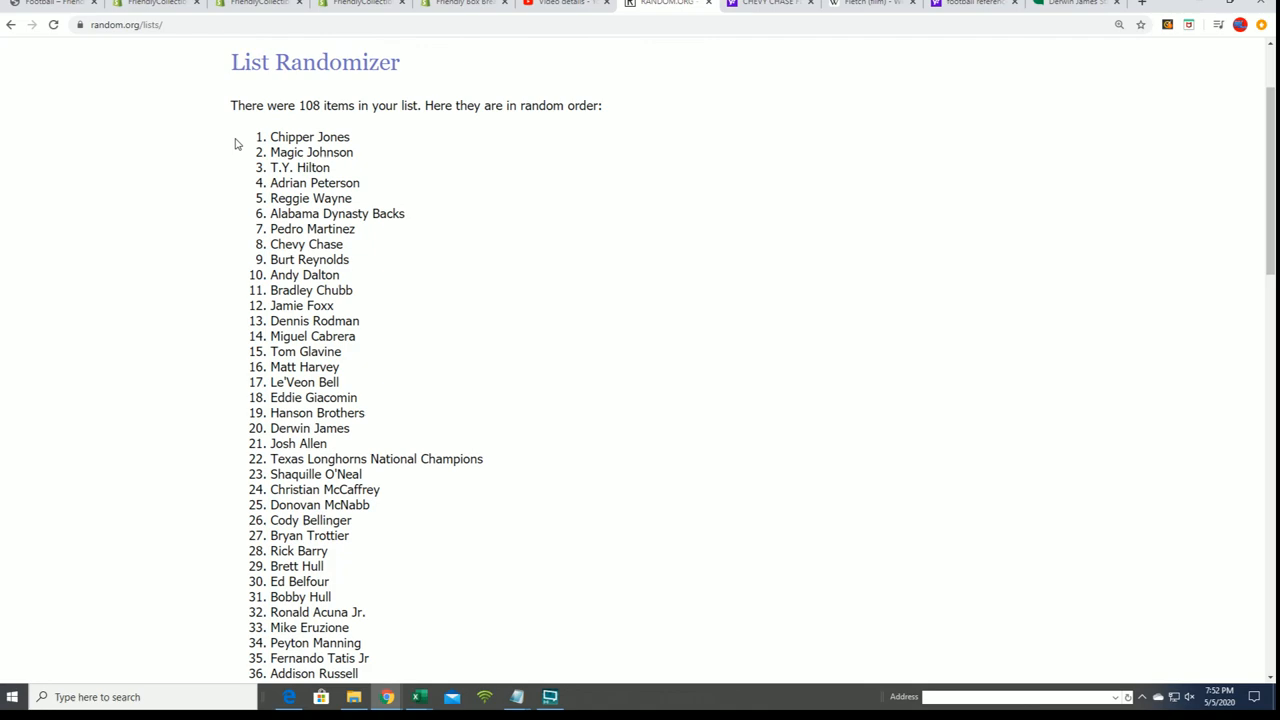
{"action": "scroll", "scroll_direction": "down", "scroll_amount": 3}
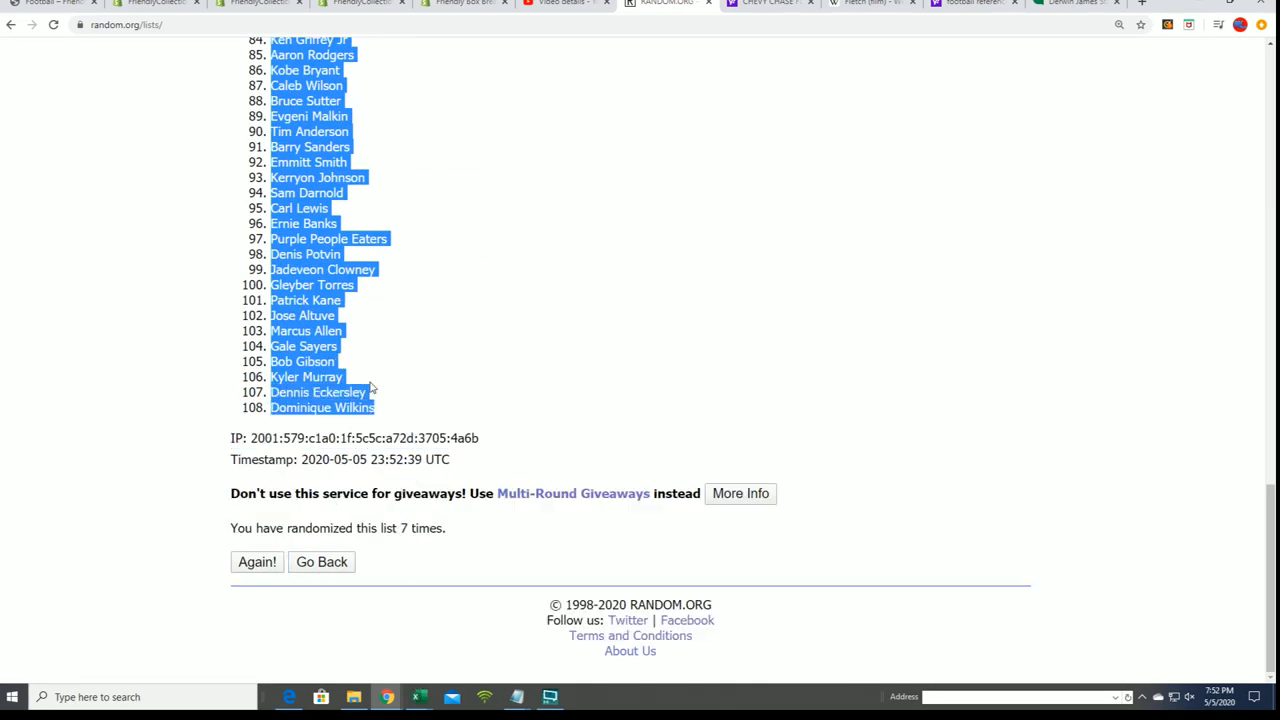
{"action": "scroll", "scroll_direction": "up", "scroll_amount": 3}
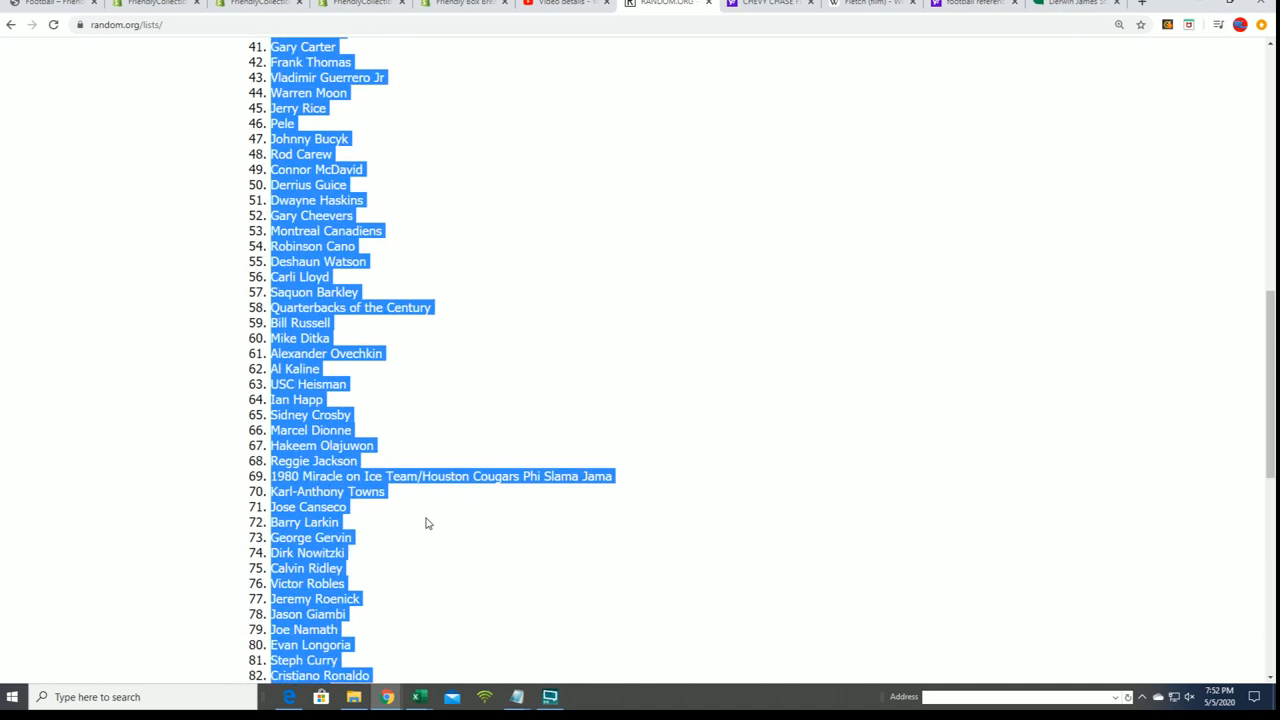
{"action": "scroll", "scroll_direction": "up", "scroll_amount": 3}
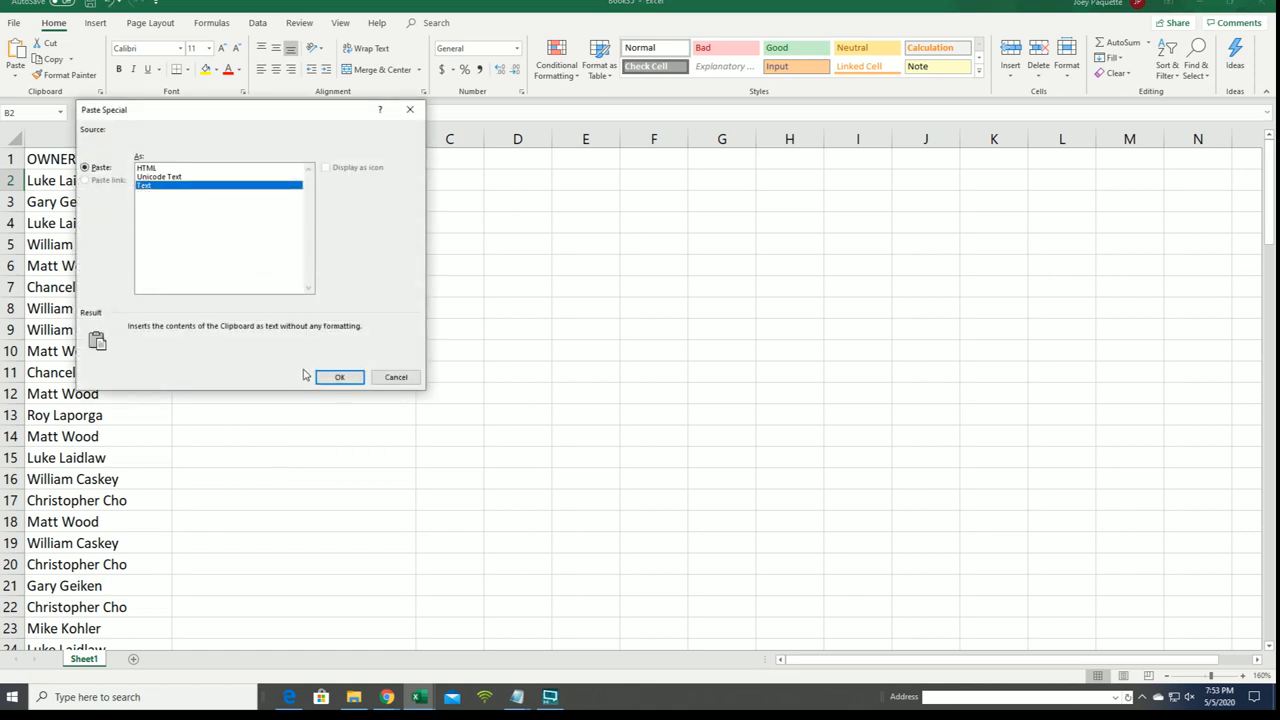
Step: Paste the shuffled players into column B as plain text and deselect
{"action": "left_click", "coordinate": [339, 377]}
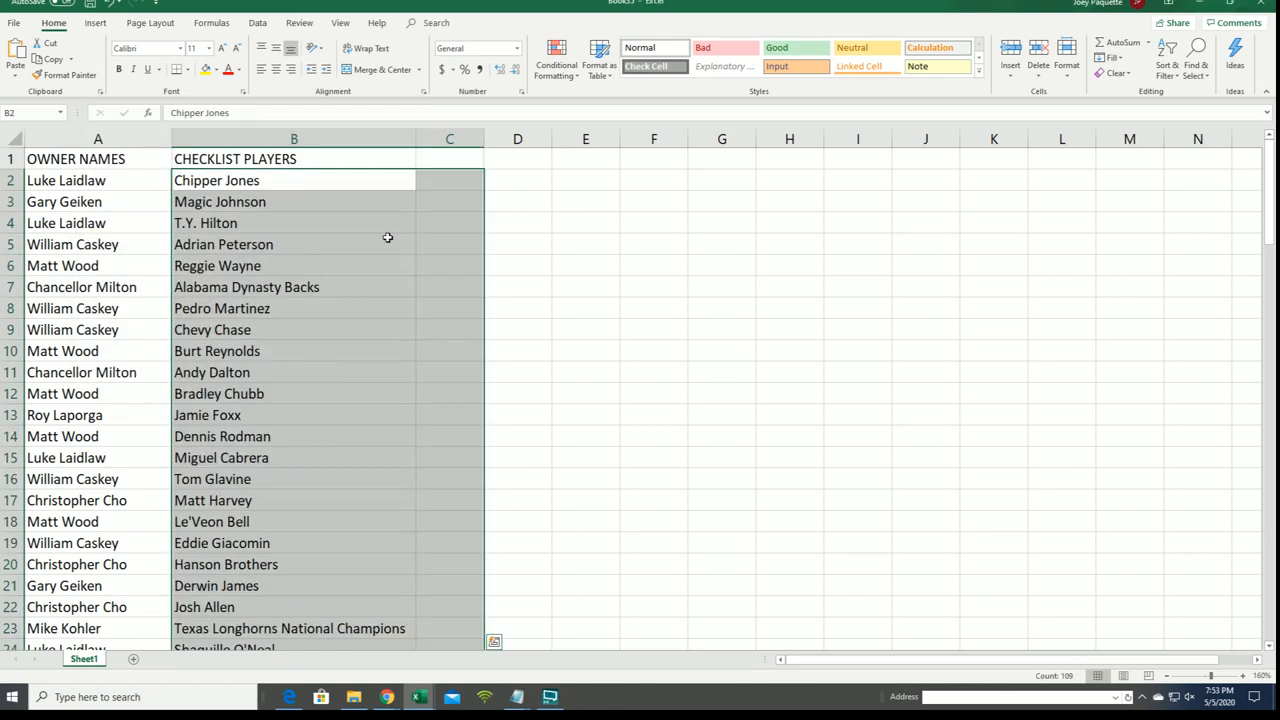
{"action": "left_click", "coordinate": [293, 308]}
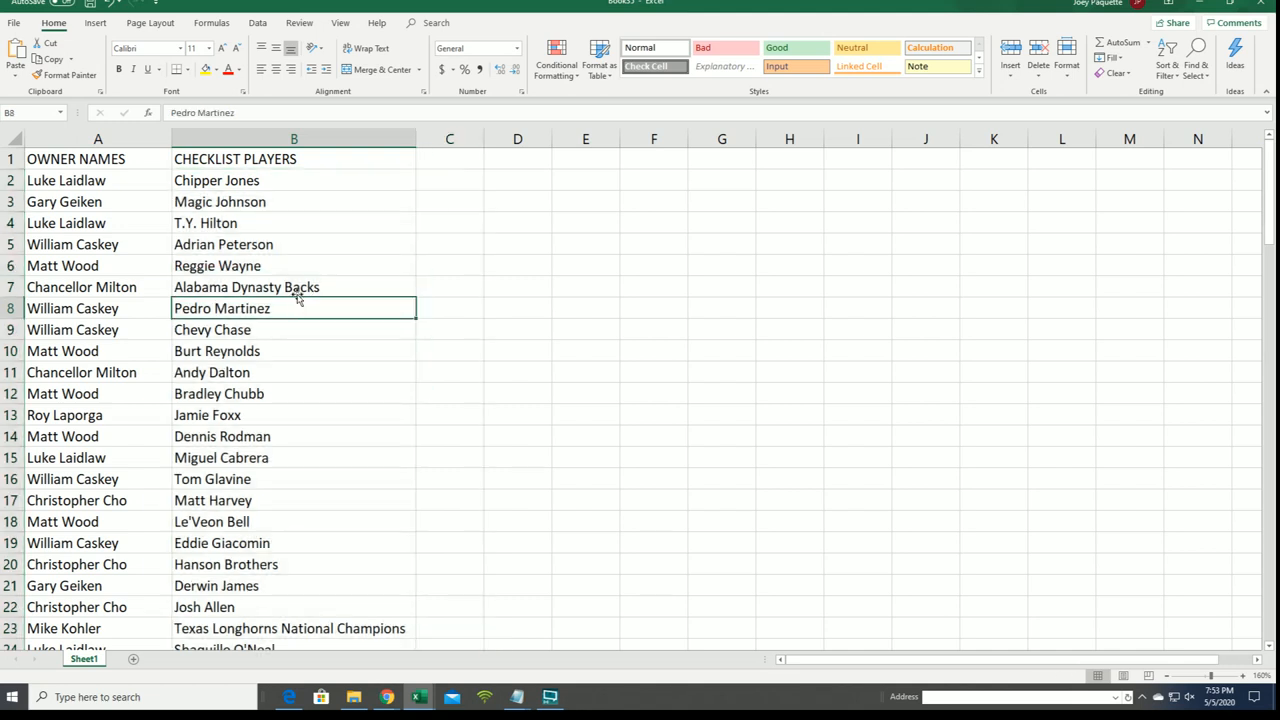
{"action": "mouse_move", "coordinate": [454, 271]}
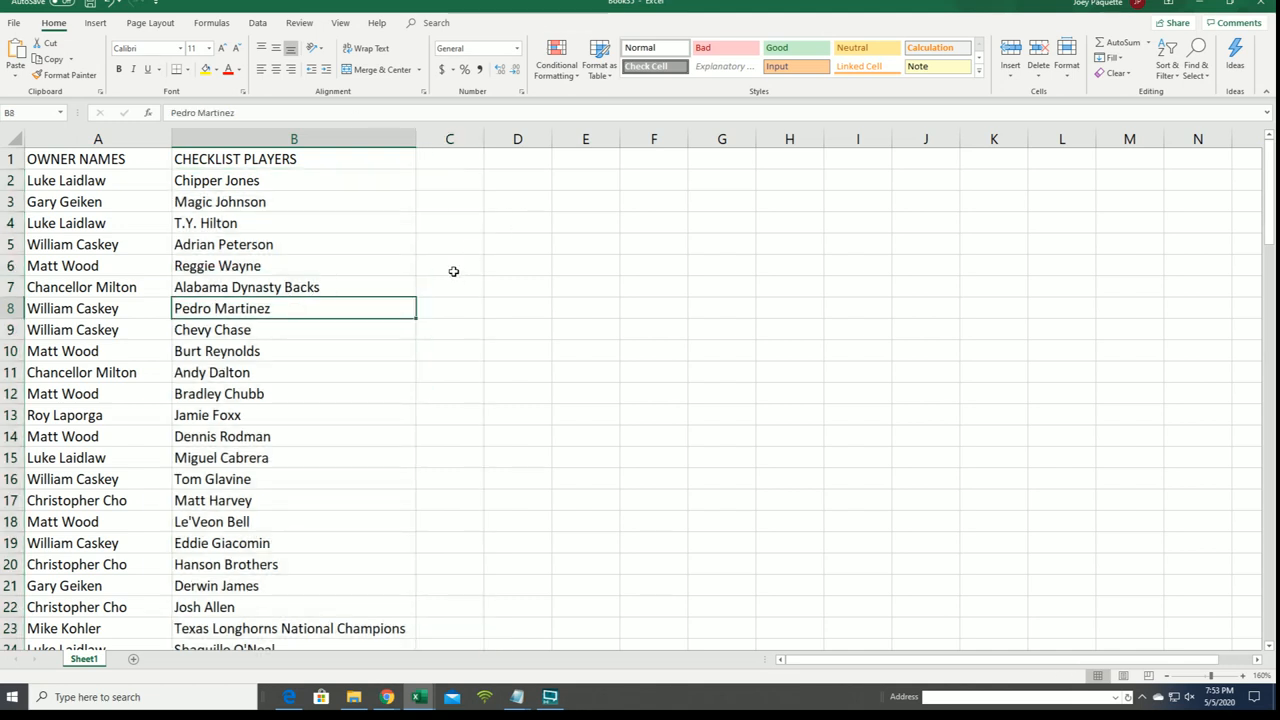
{"action": "scroll", "scroll_direction": "down", "scroll_amount": 3}
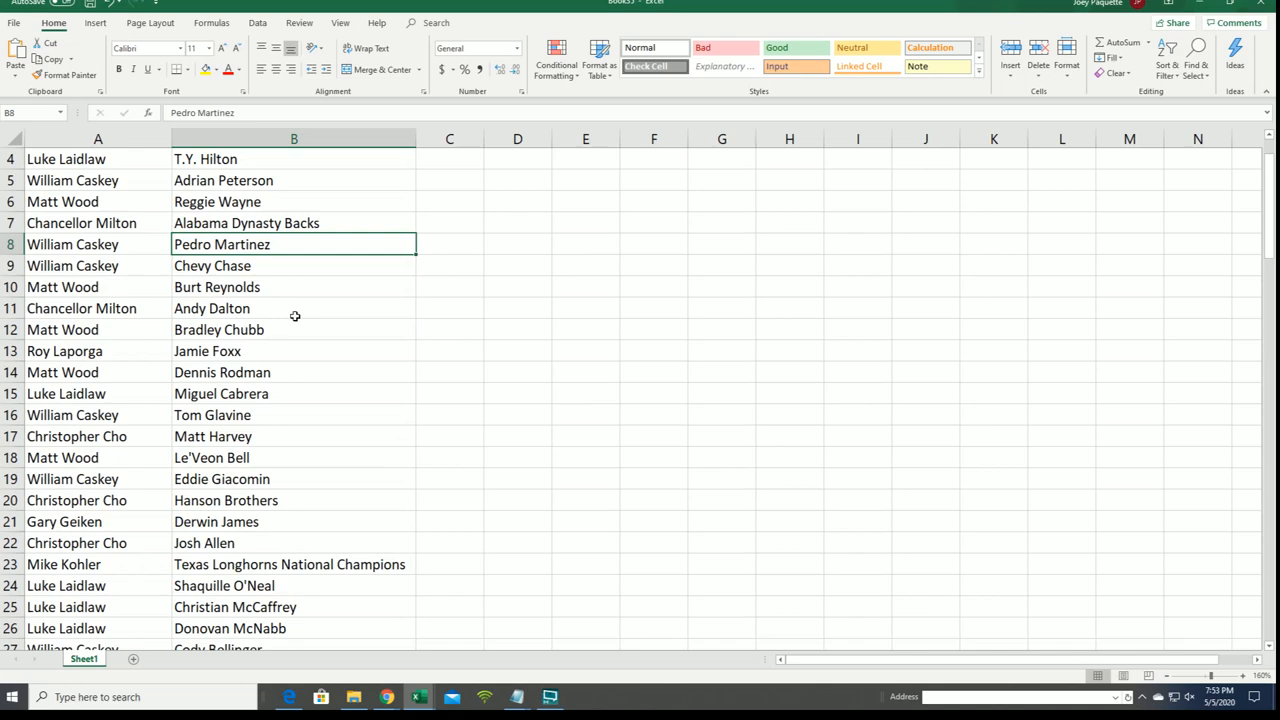
{"action": "scroll", "scroll_direction": "down", "scroll_amount": 3}
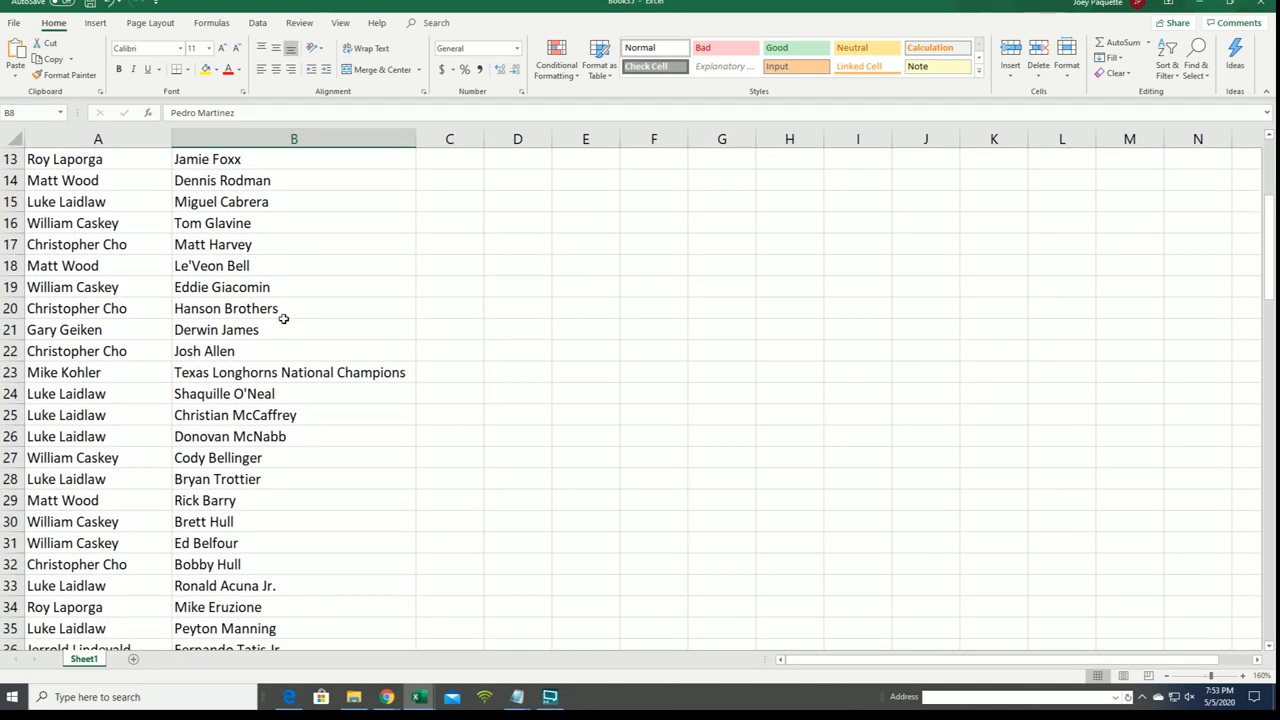
{"action": "scroll", "scroll_direction": "down", "scroll_amount": 3}
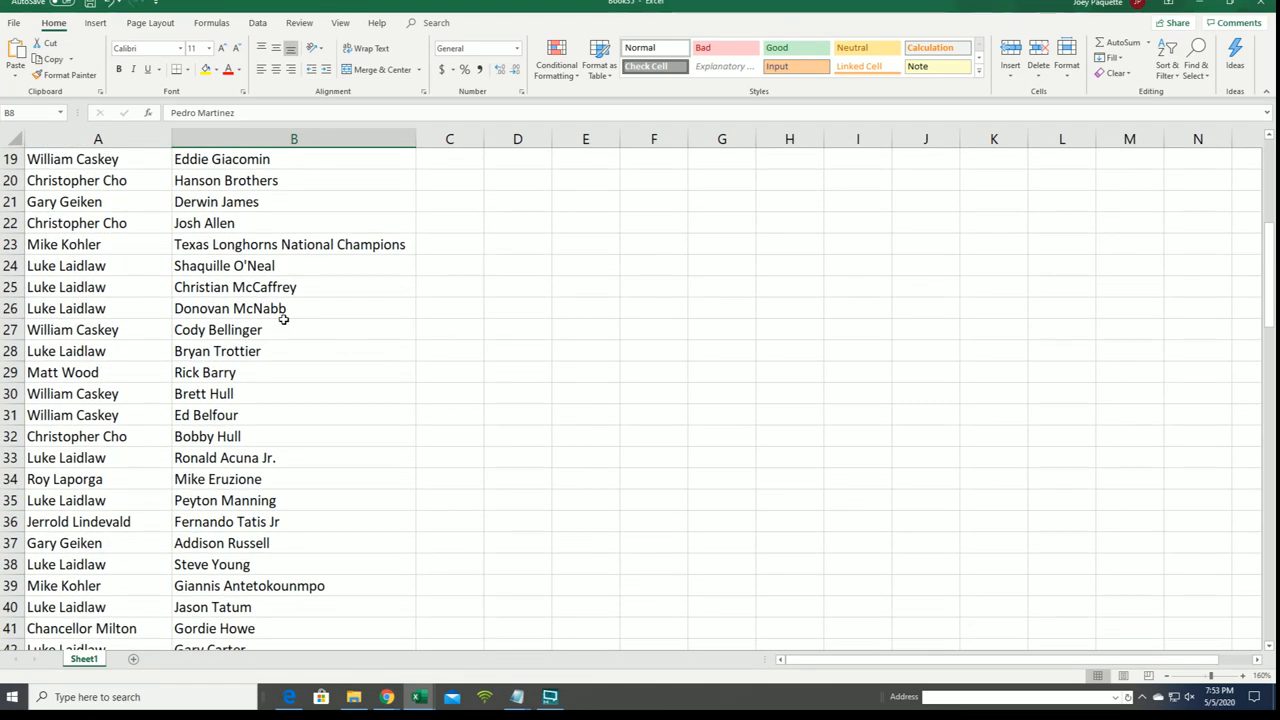
{"action": "scroll", "scroll_direction": "down", "scroll_amount": 3}
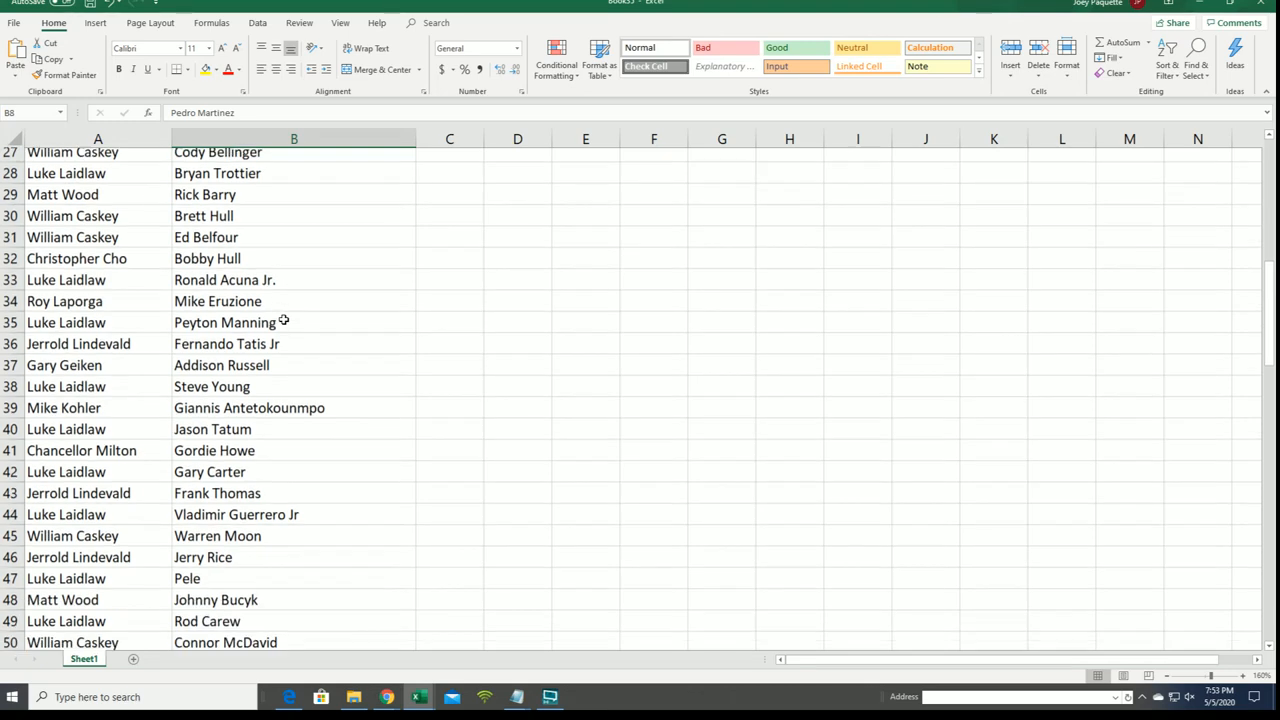
{"action": "scroll", "scroll_direction": "down", "scroll_amount": 3}
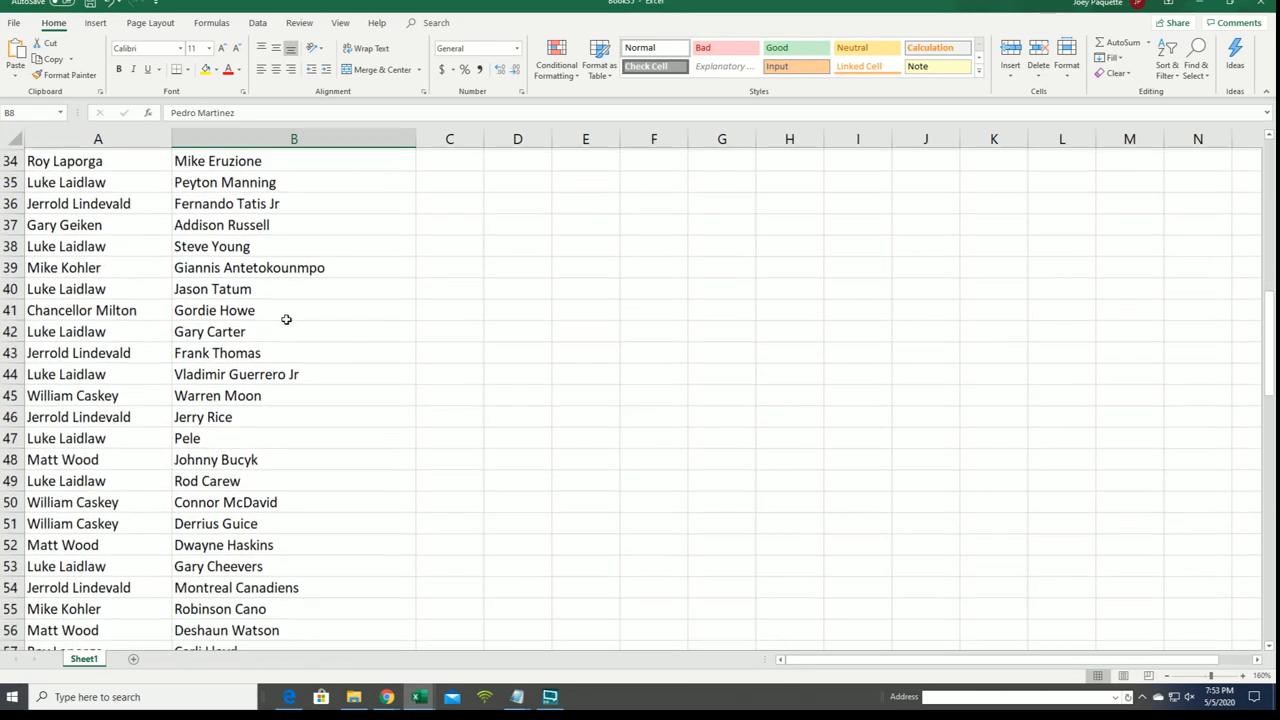
{"action": "scroll", "scroll_direction": "down", "scroll_amount": 3}
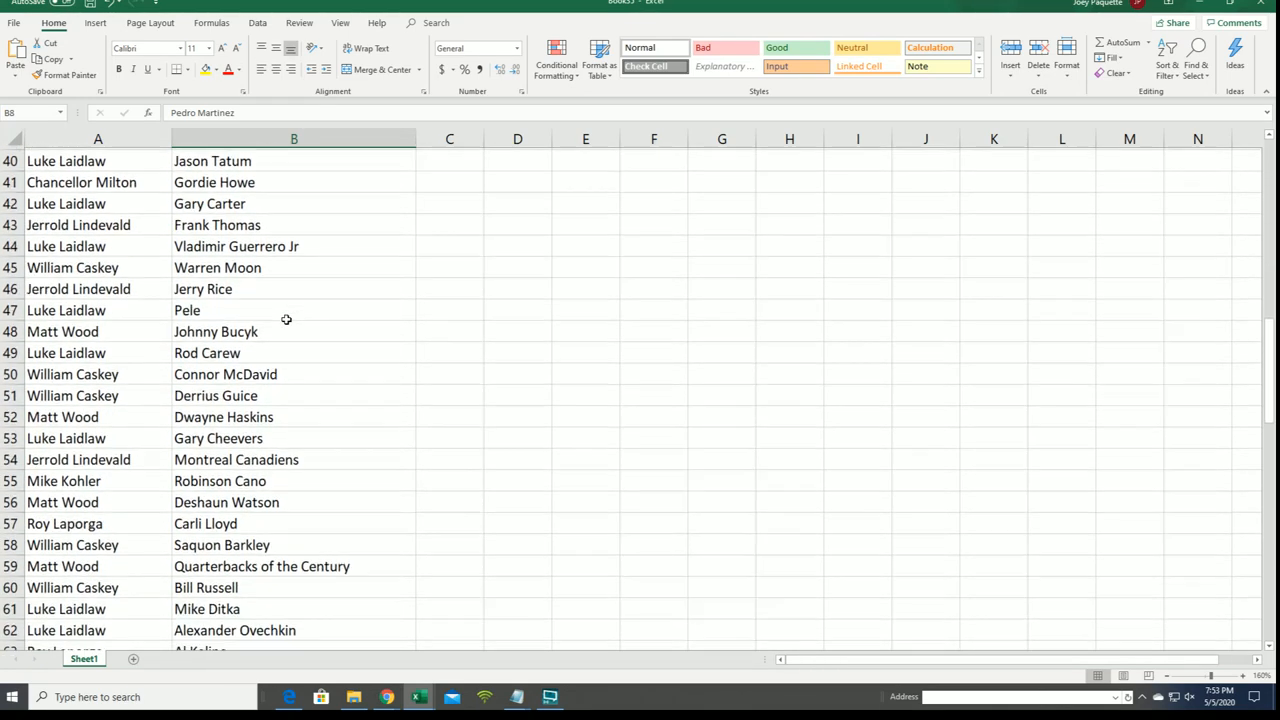
{"action": "scroll", "scroll_direction": "down", "scroll_amount": 3}
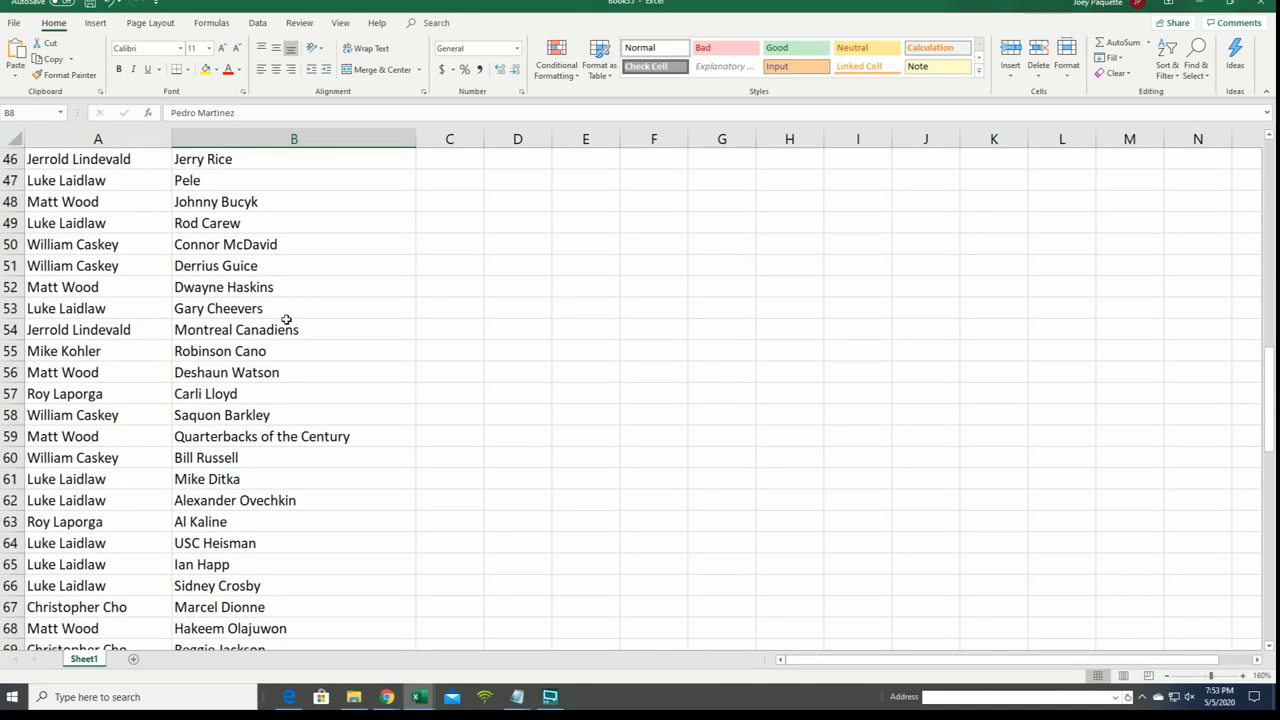
{"action": "scroll", "scroll_direction": "down", "scroll_amount": 3}
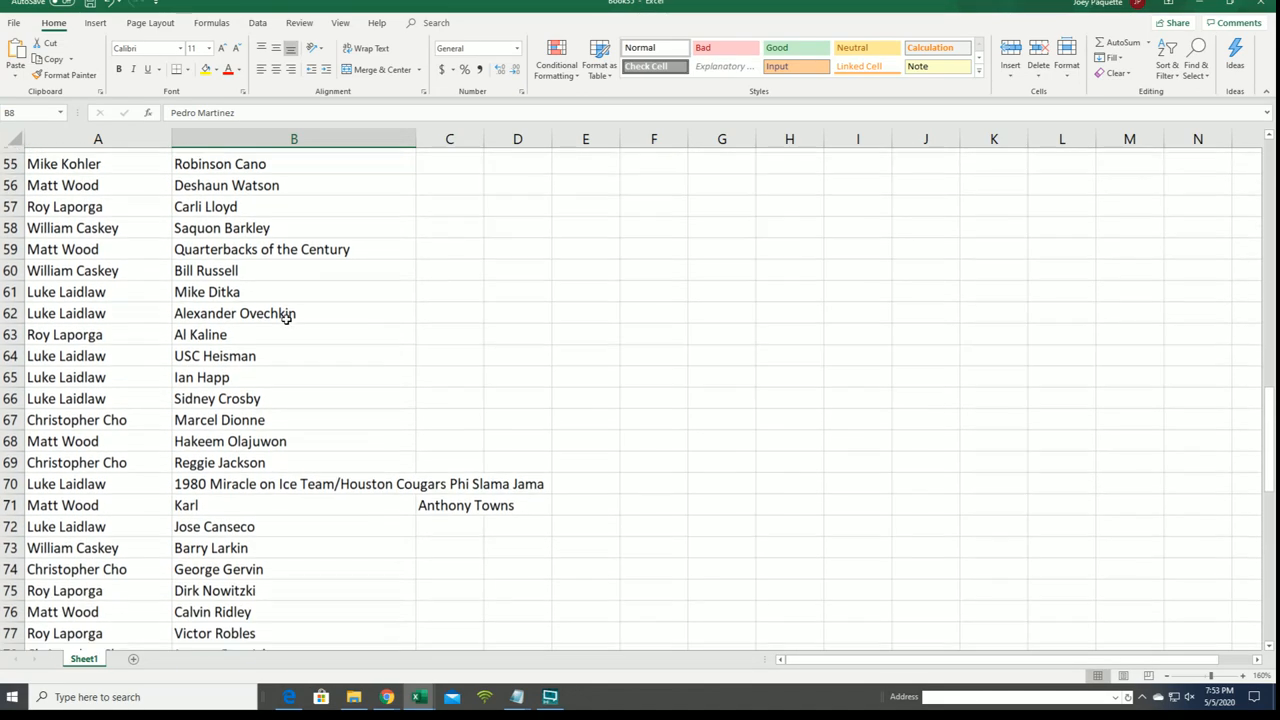
{"action": "scroll", "scroll_direction": "down", "scroll_amount": 3}
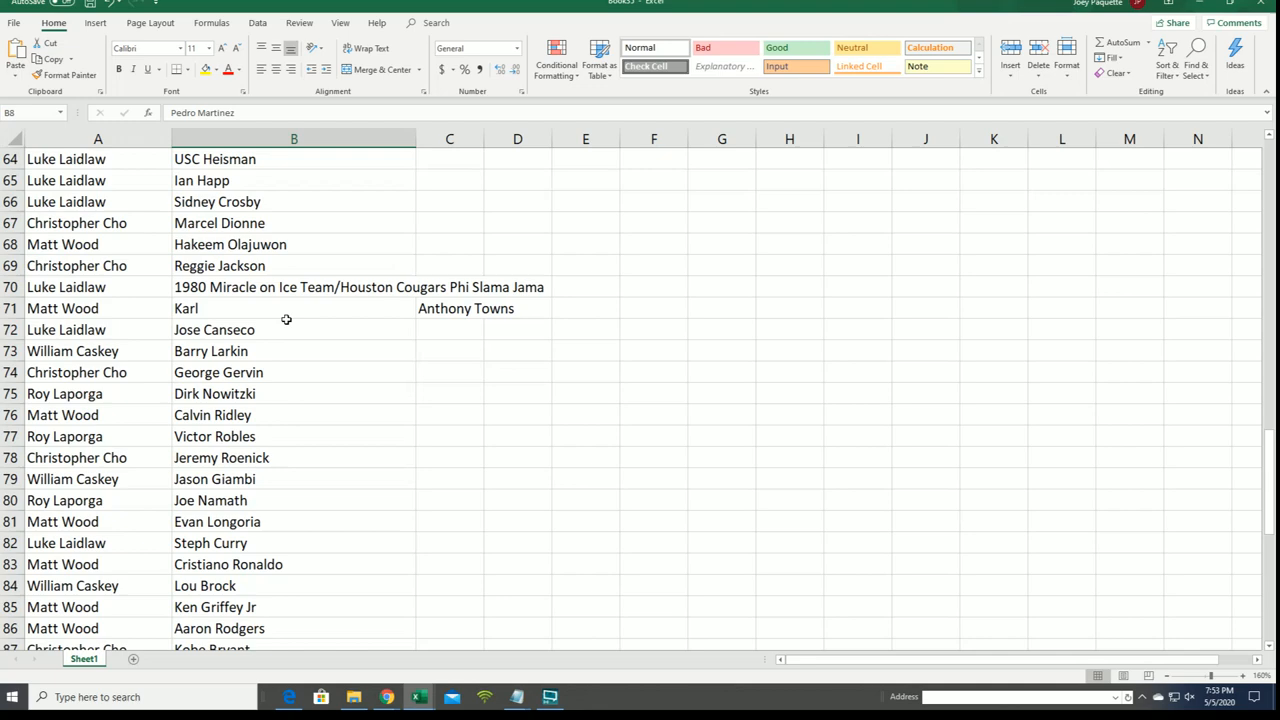
{"action": "scroll", "scroll_direction": "down", "scroll_amount": 3}
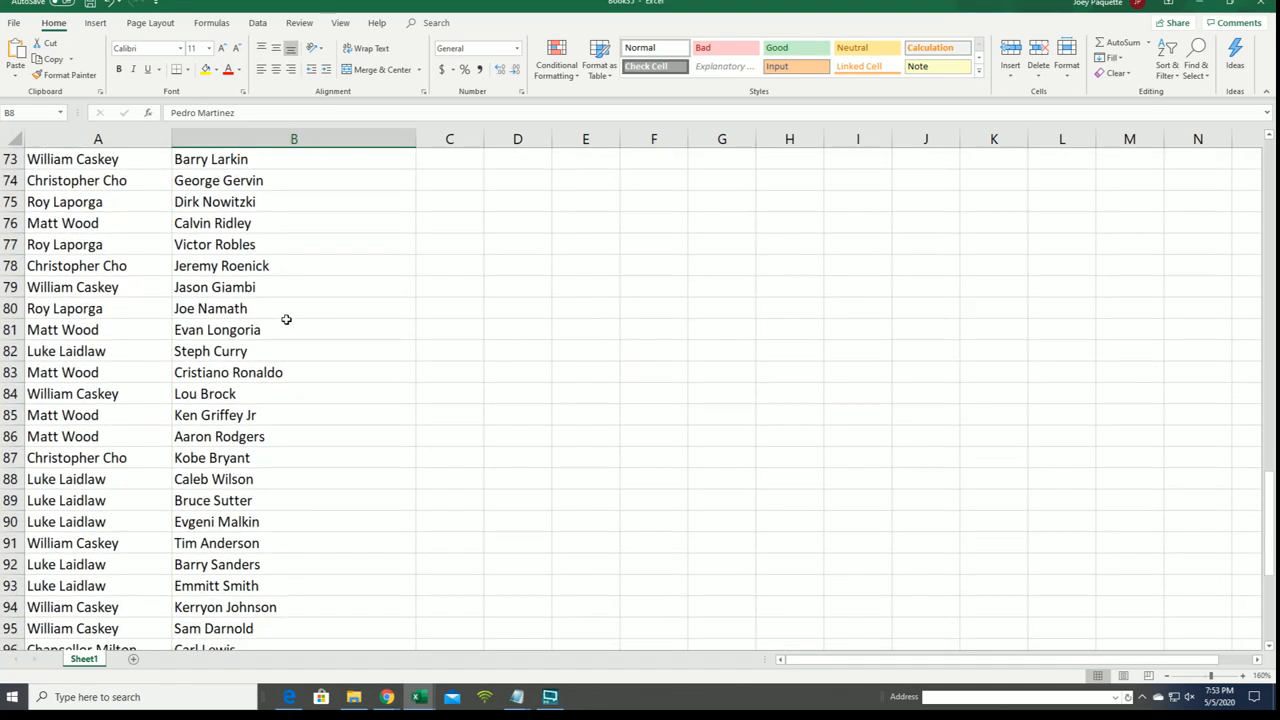
{"action": "scroll", "scroll_direction": "down", "scroll_amount": 3}
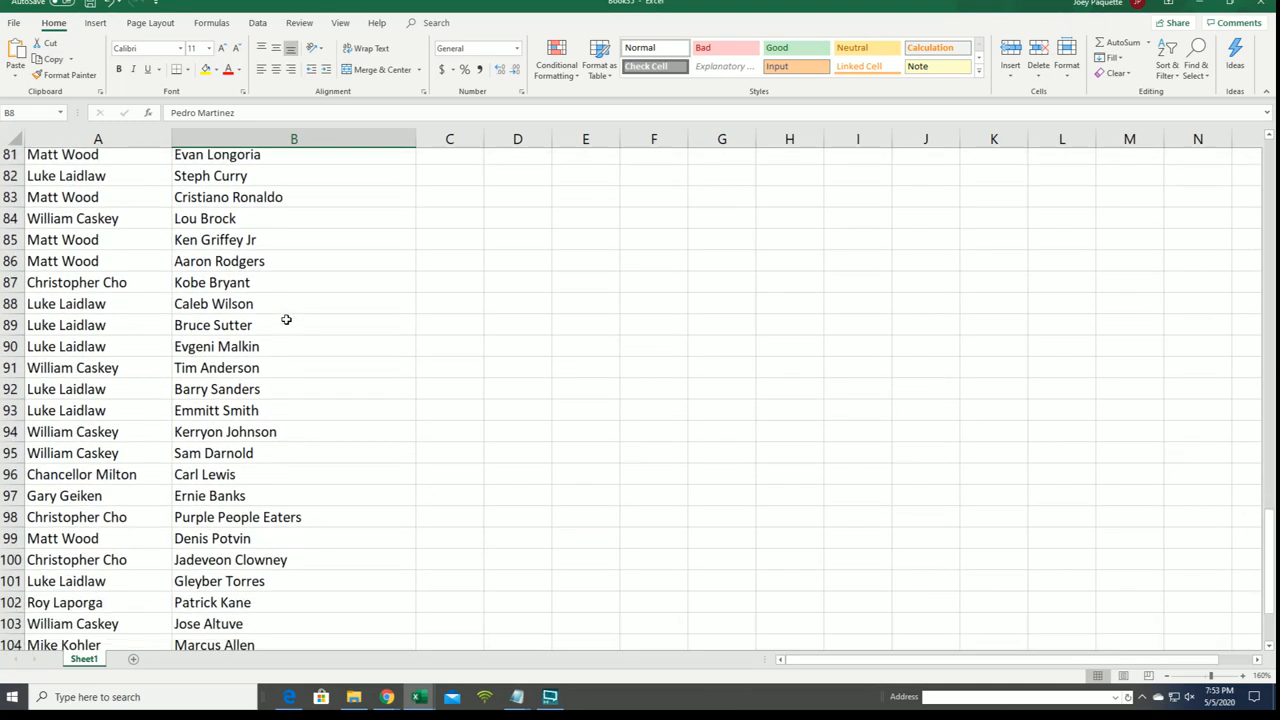
{"action": "scroll", "scroll_direction": "down", "scroll_amount": 3}
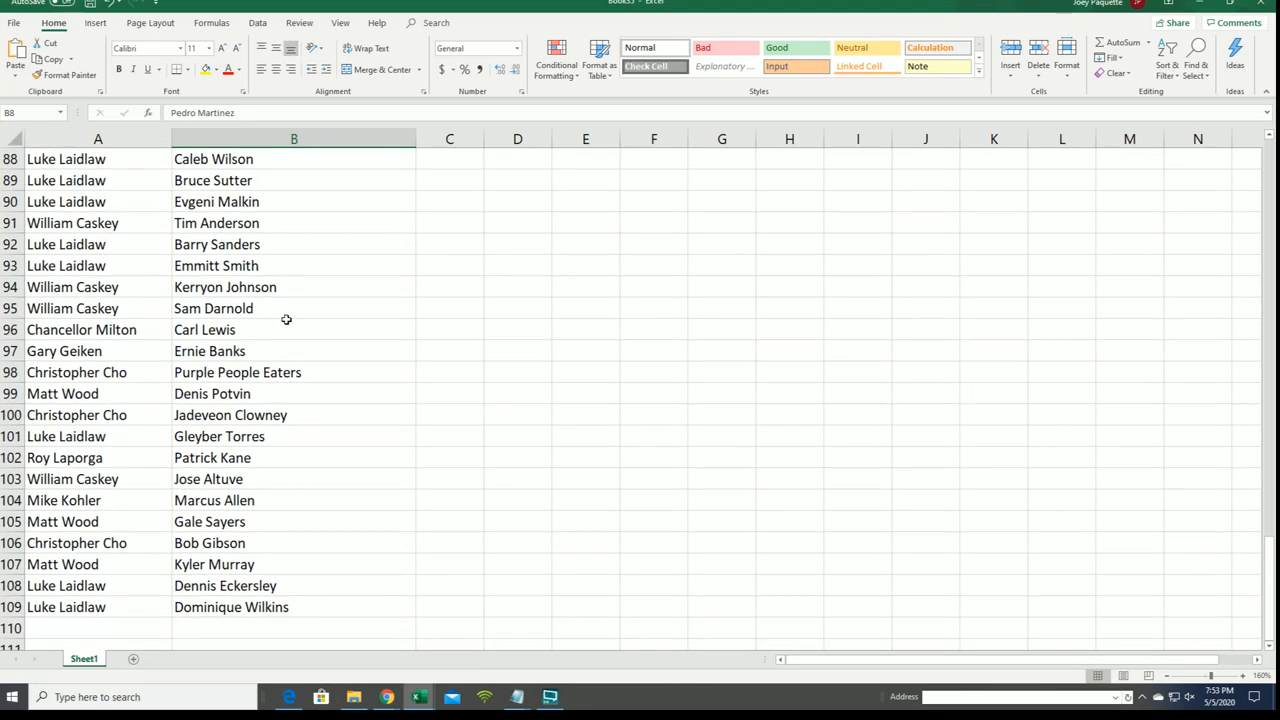
{"action": "scroll", "scroll_direction": "down", "scroll_amount": 3}
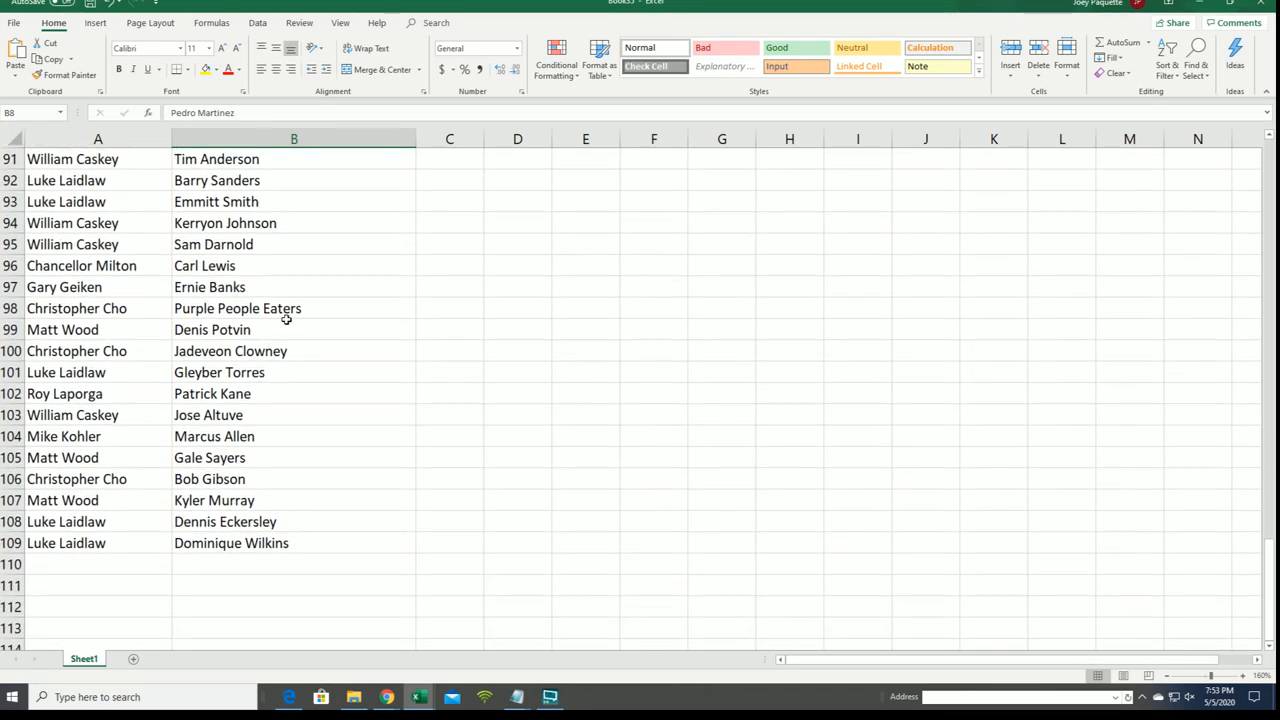
{"action": "mouse_move", "coordinate": [260, 414]}
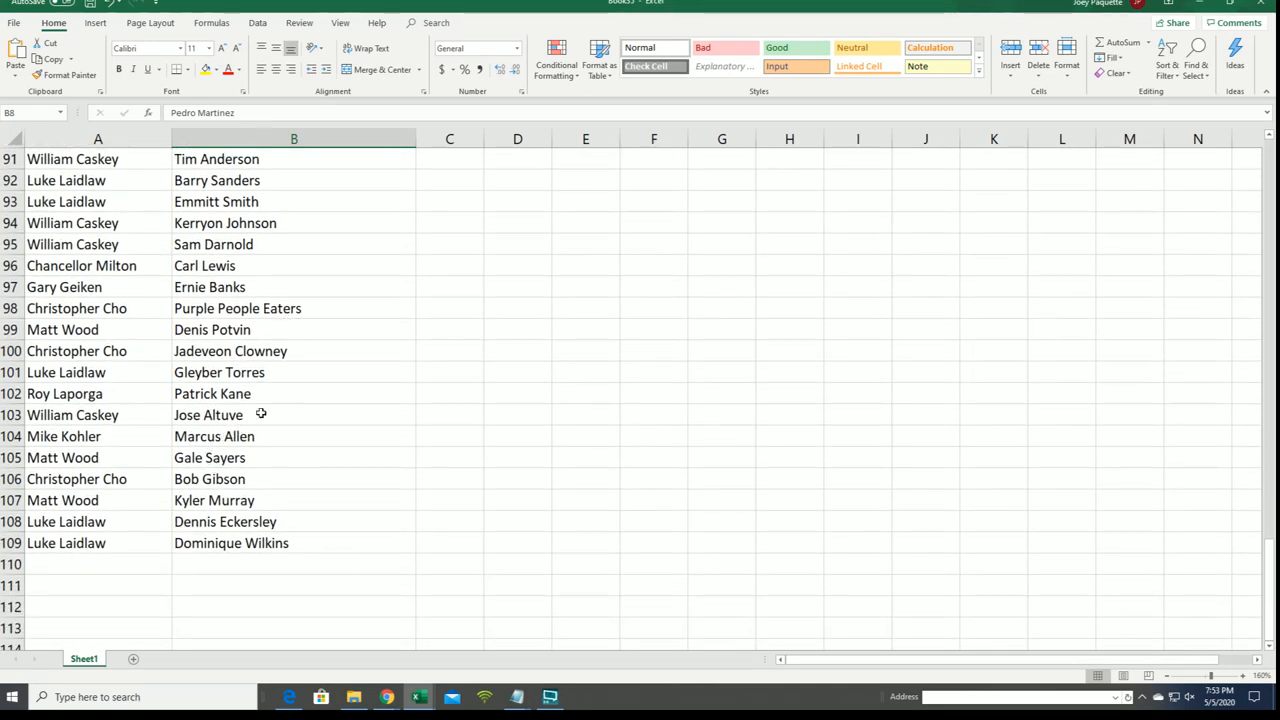
{"action": "left_click", "coordinate": [293, 393]}
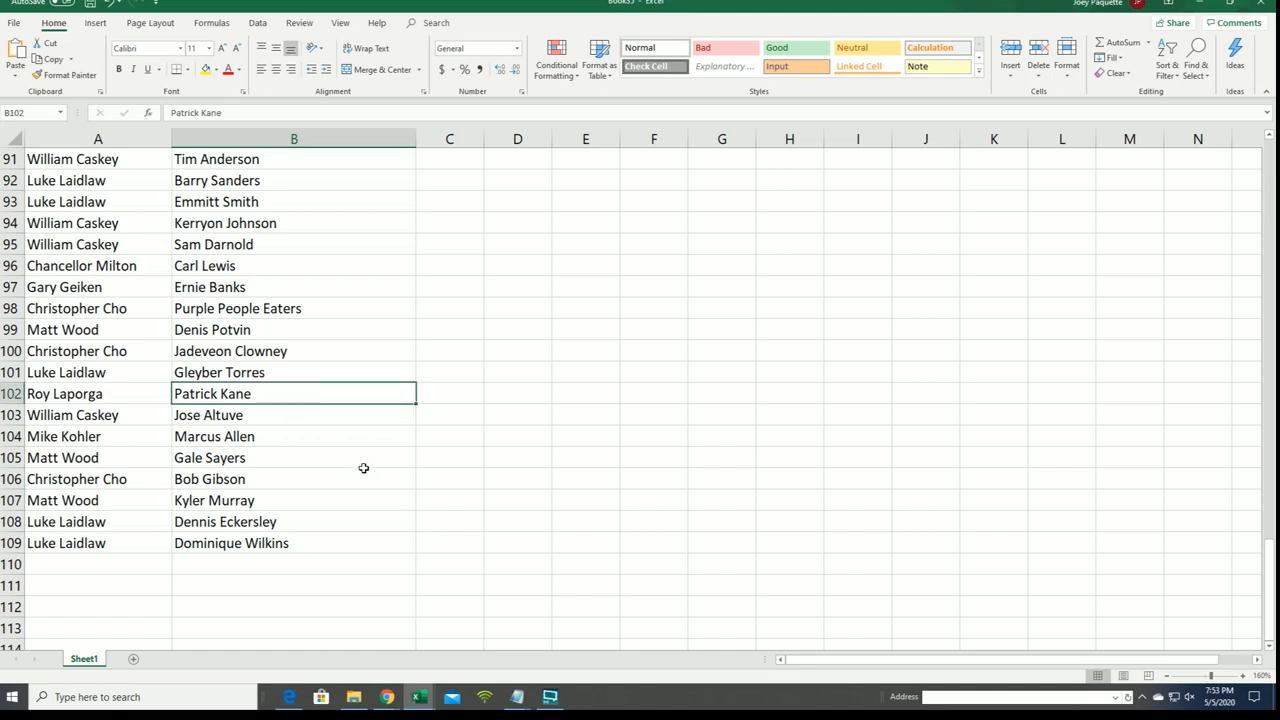
{"action": "scroll", "scroll_direction": "down", "scroll_amount": 3}
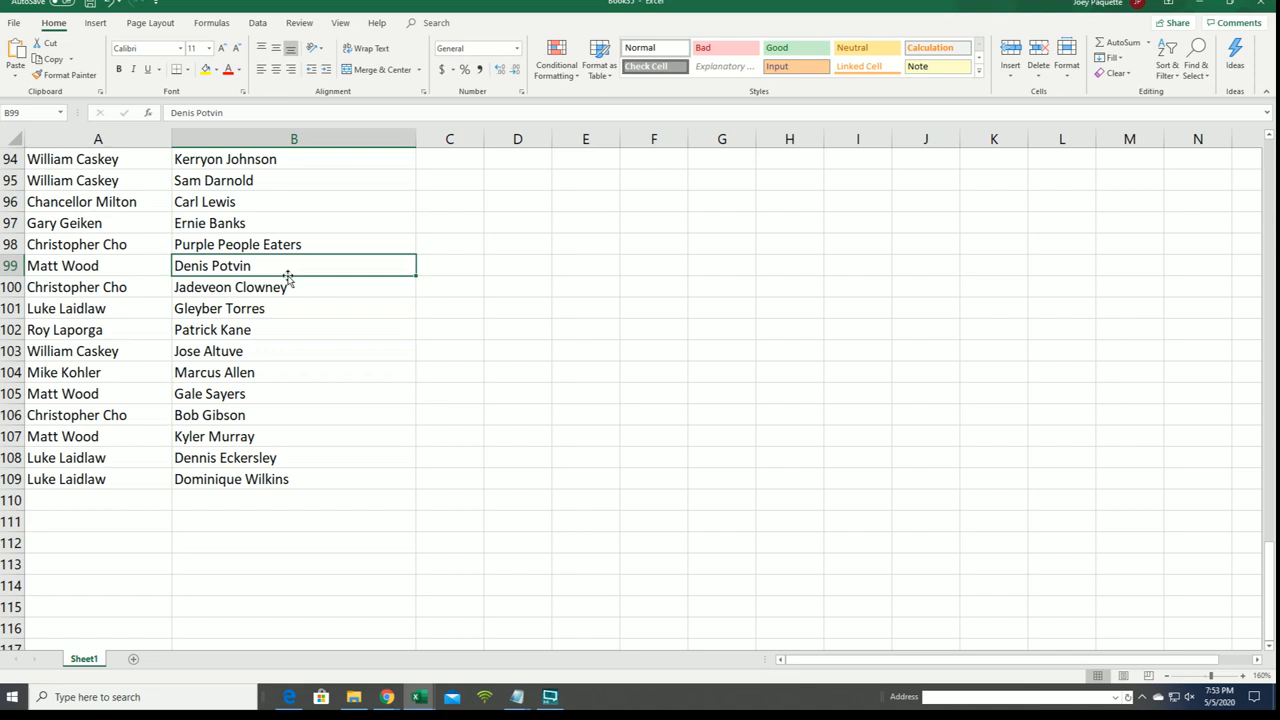
{"action": "mouse_move", "coordinate": [129, 485]}
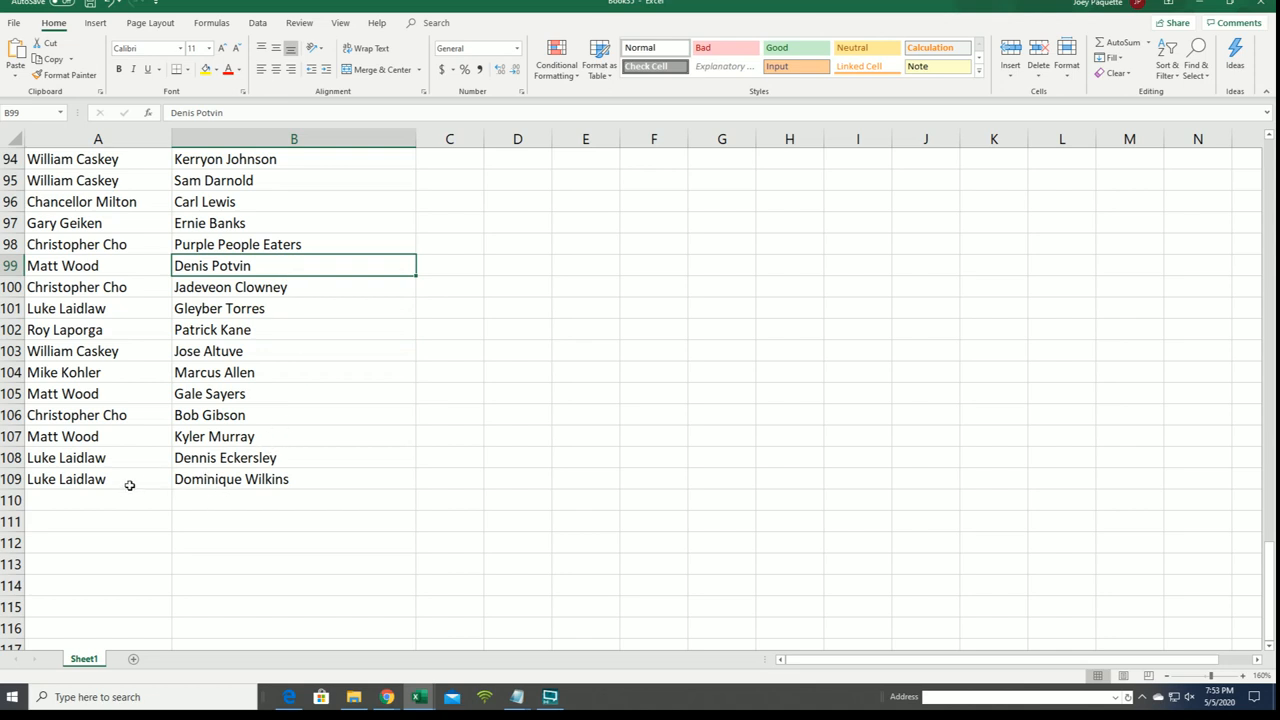
{"action": "left_click", "coordinate": [293, 329]}
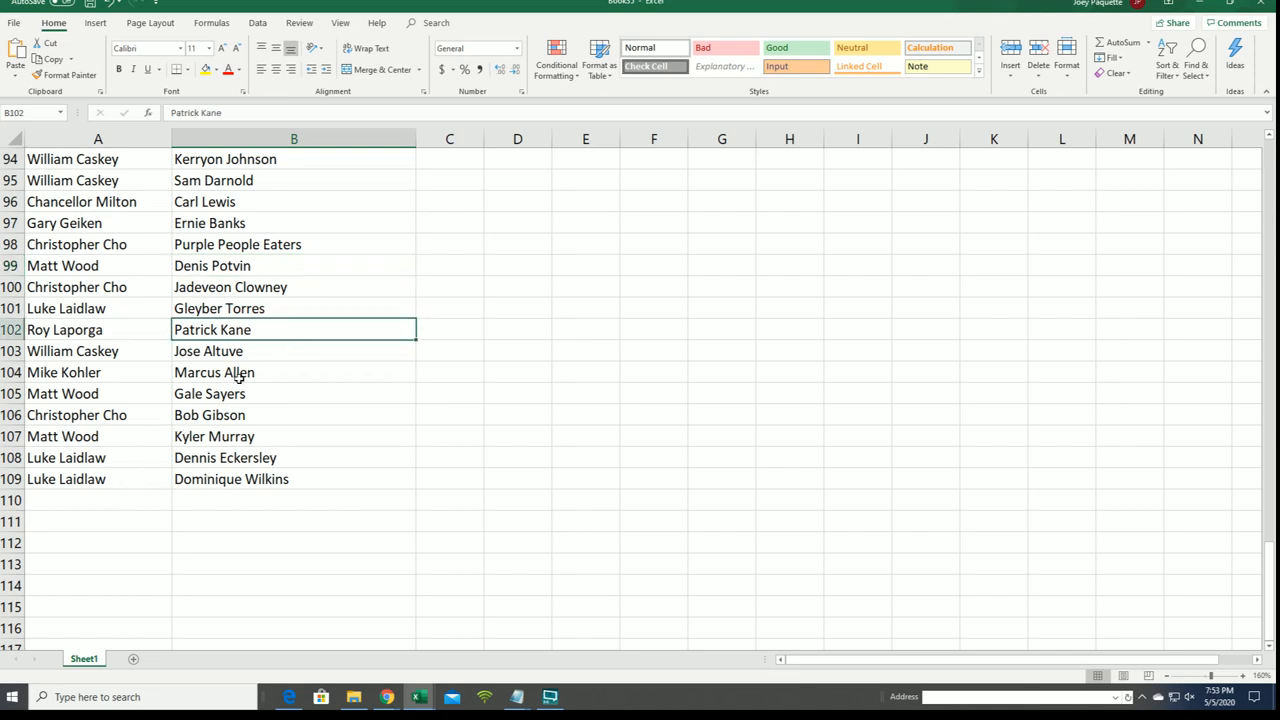
{"action": "scroll", "scroll_direction": "down", "scroll_amount": 3}
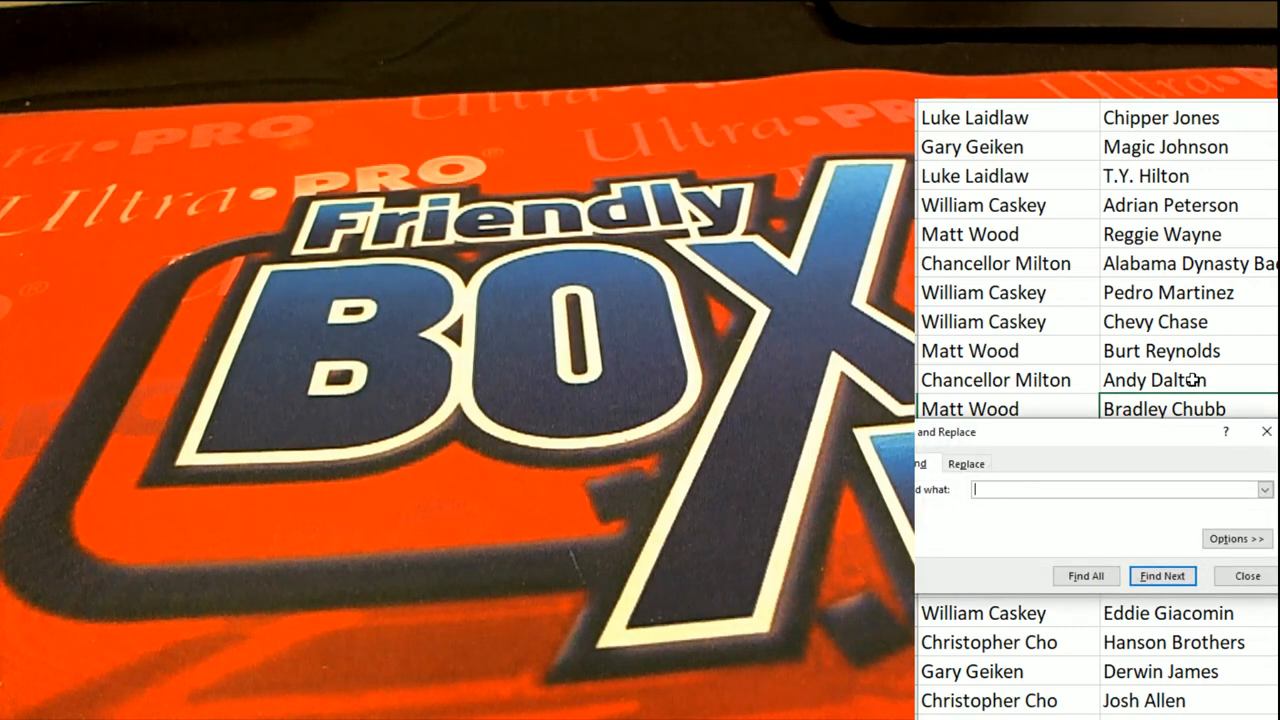
{"action": "type", "text": "eruz"}
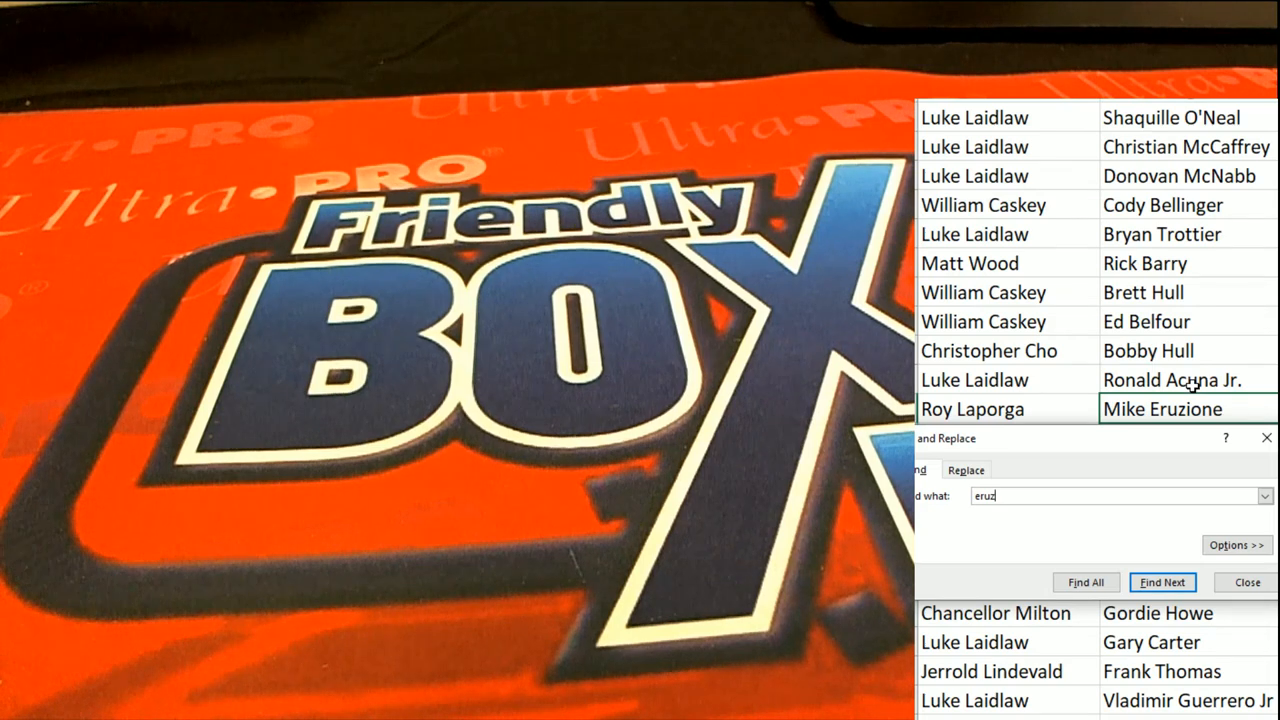